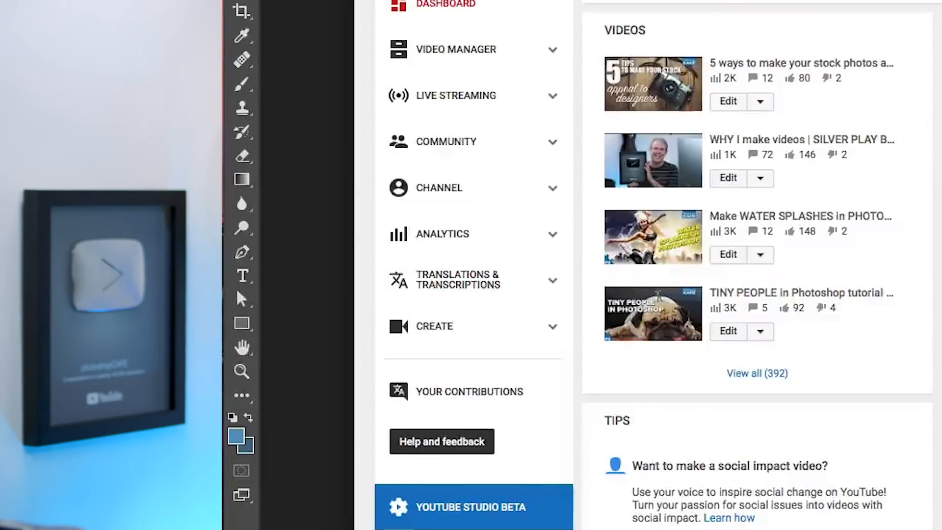
mouse_move(447, 141)
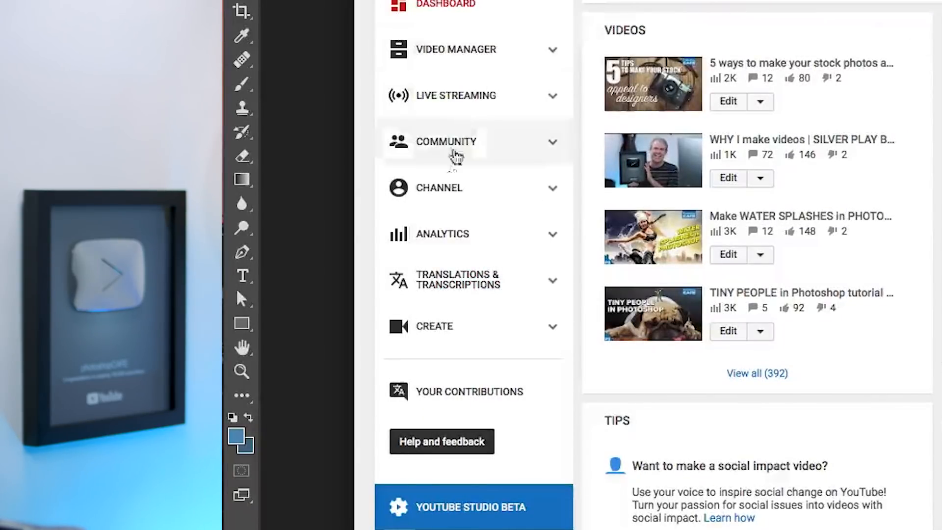
mouse_move(478, 342)
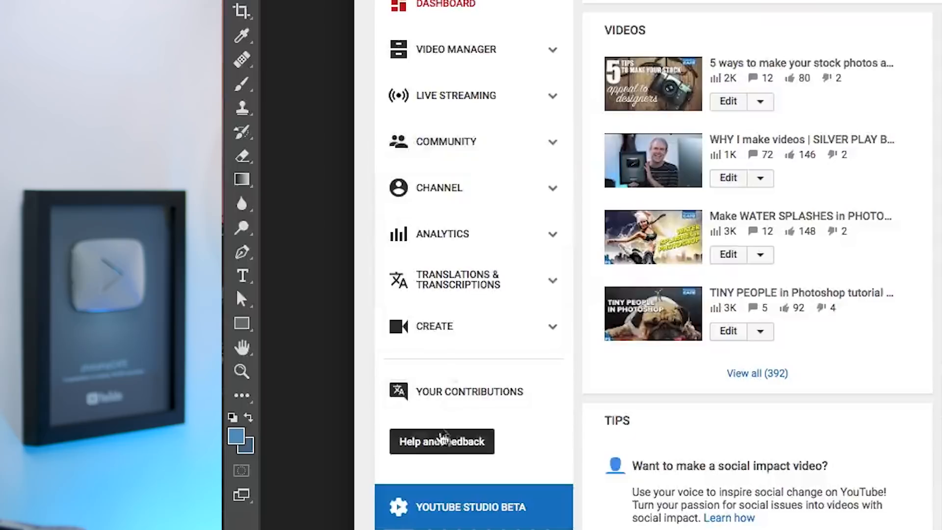
Search YouTube help for 'header' and reach the channel art article for computers.
left_click(441, 441)
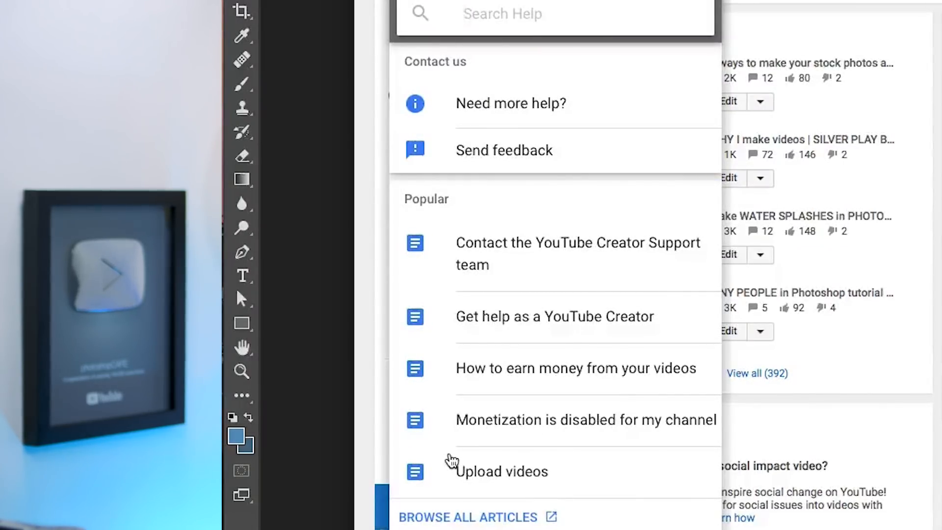
type("header")
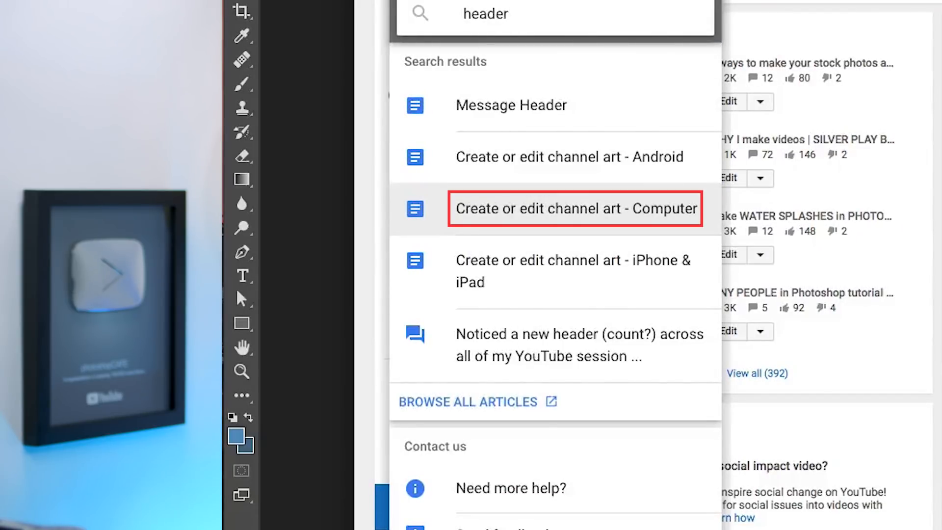
left_click(575, 208)
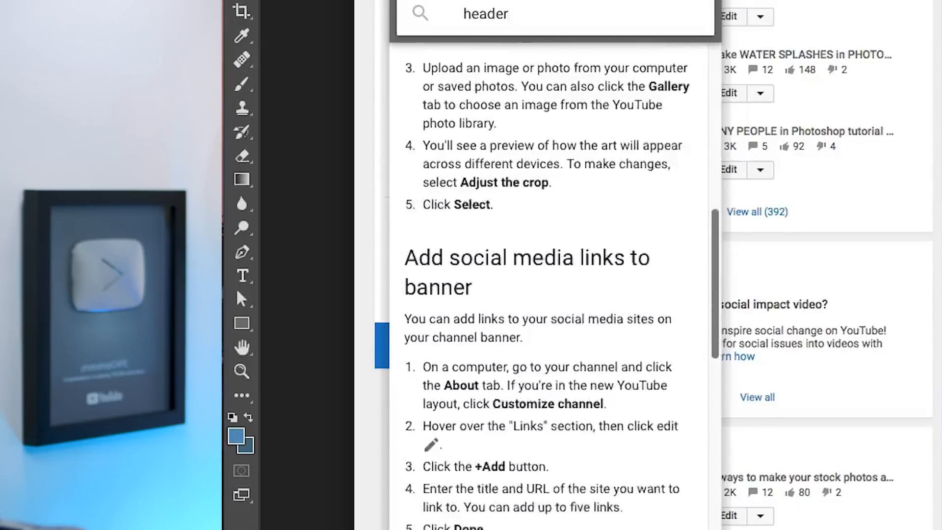
Expand the Image size & file guidelines section of the article.
scroll("down", 3)
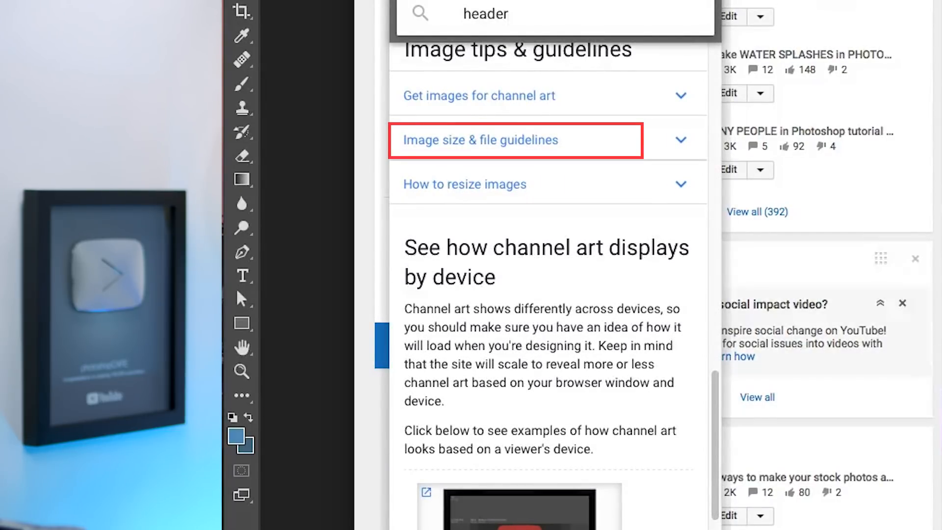
left_click(515, 140)
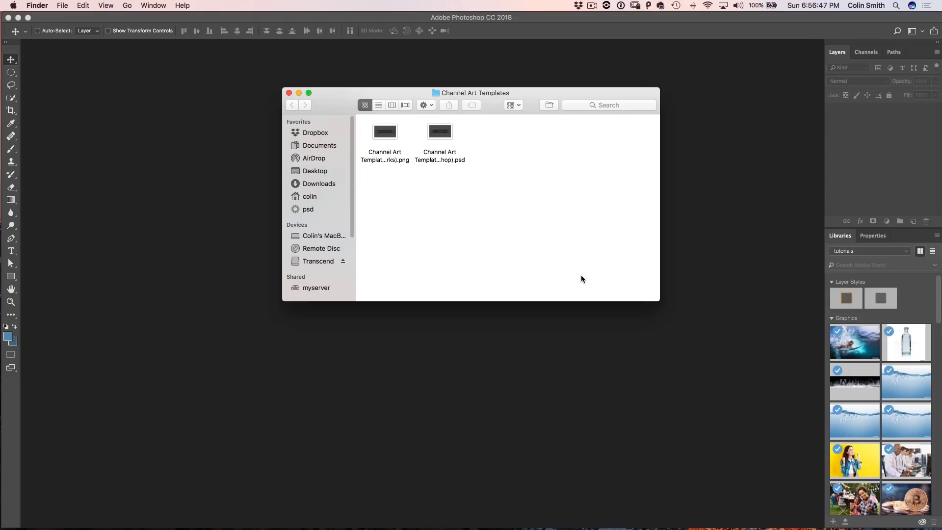
mouse_move(440, 181)
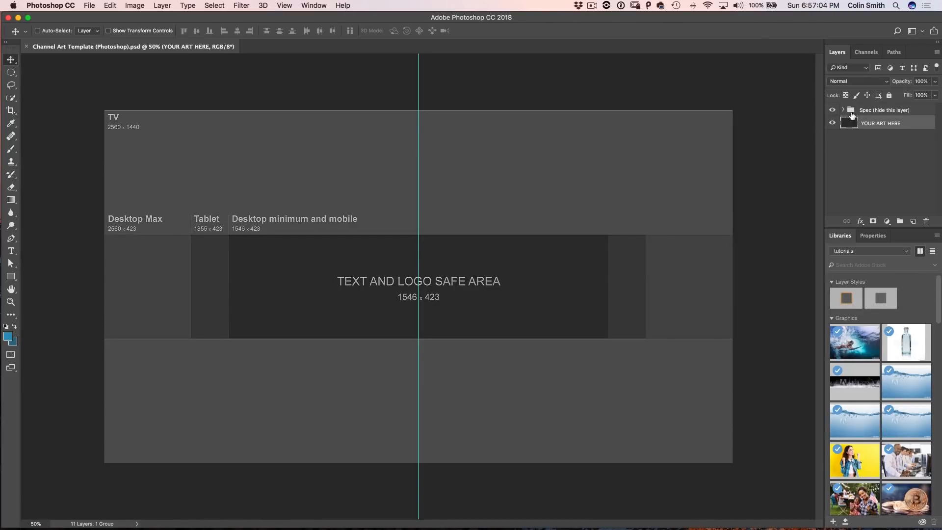
left_click(833, 110)
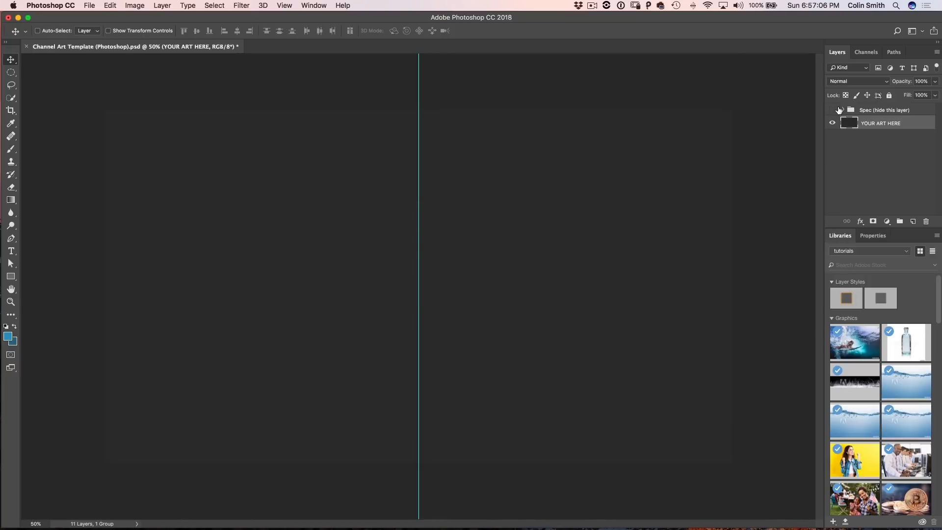
left_click(841, 110)
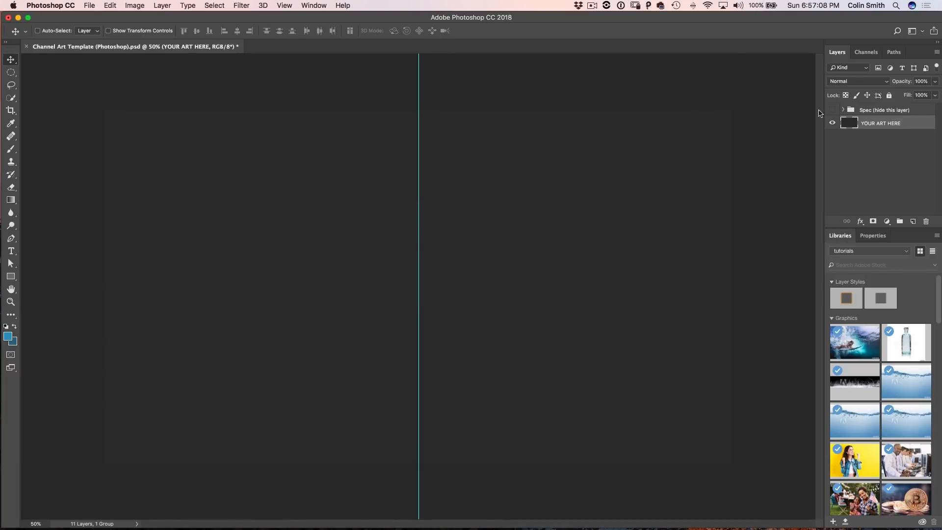
left_click(832, 109)
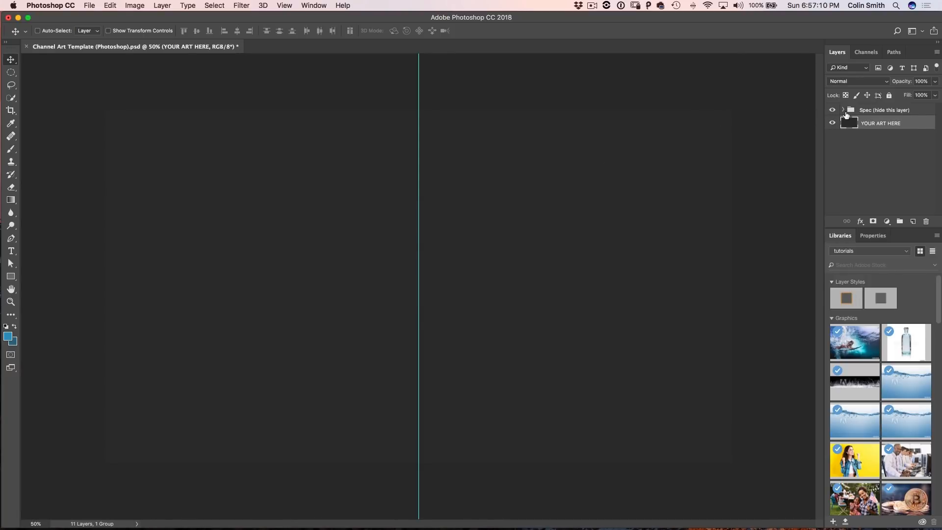
left_click(841, 110)
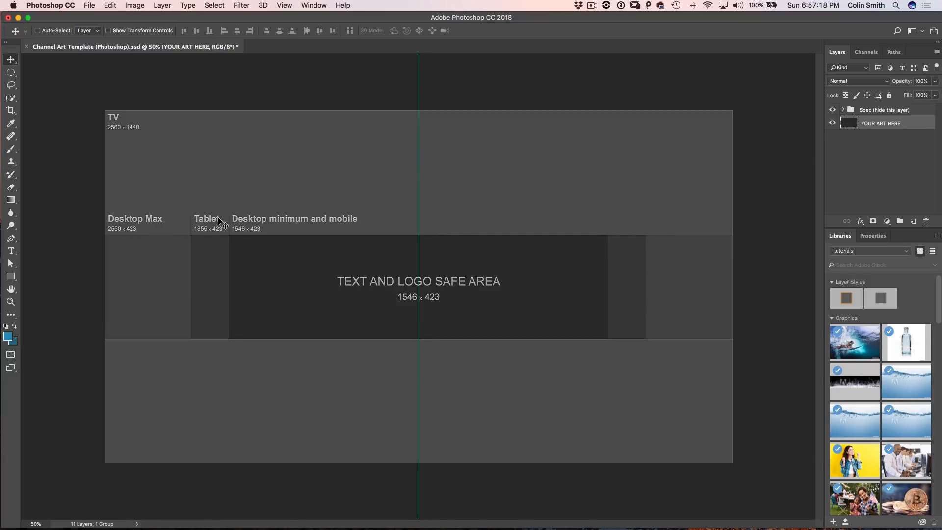
mouse_move(223, 221)
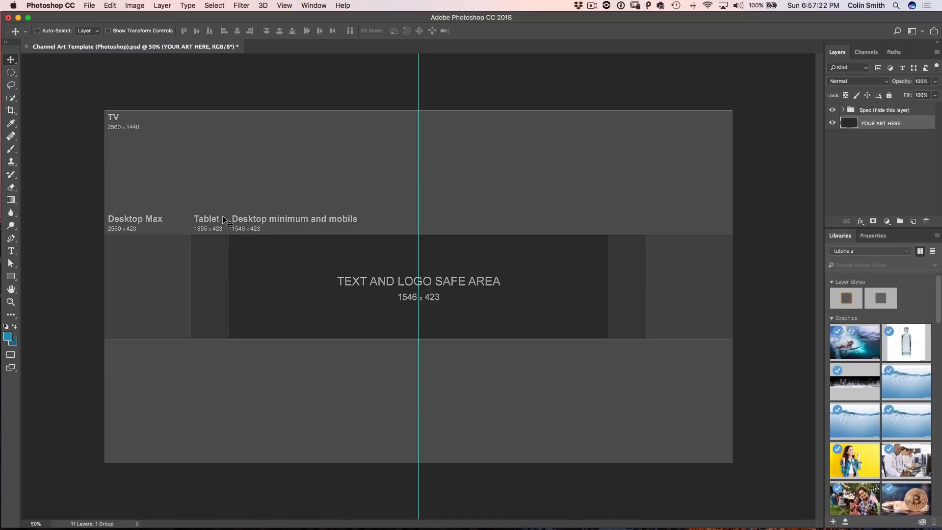
mouse_move(413, 277)
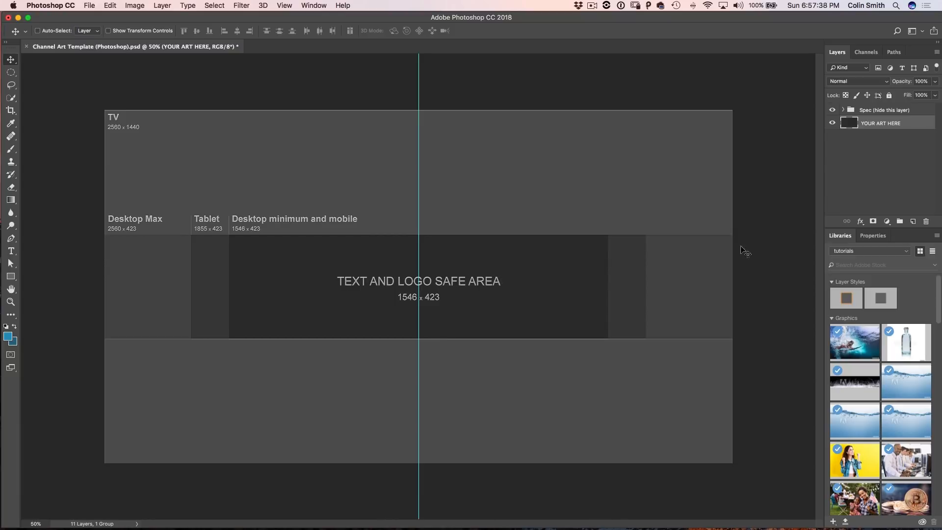
mouse_move(432, 256)
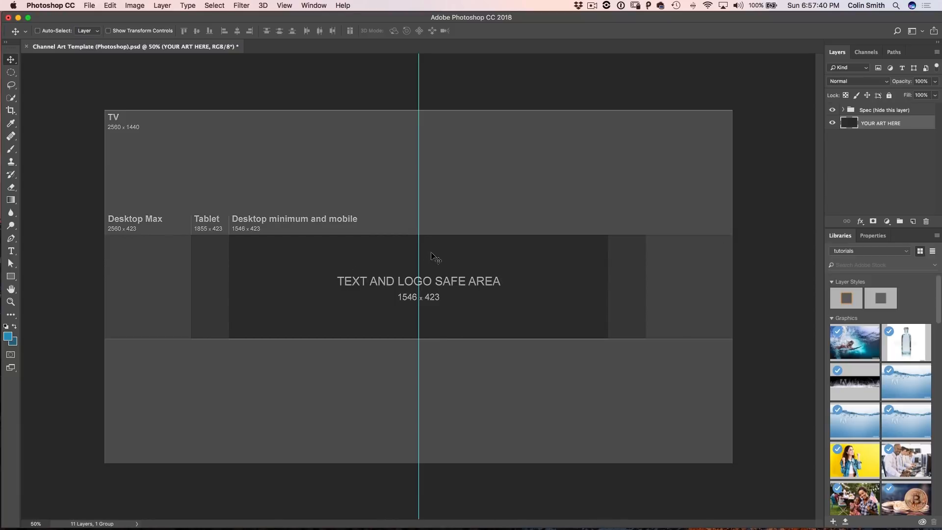
mouse_move(704, 243)
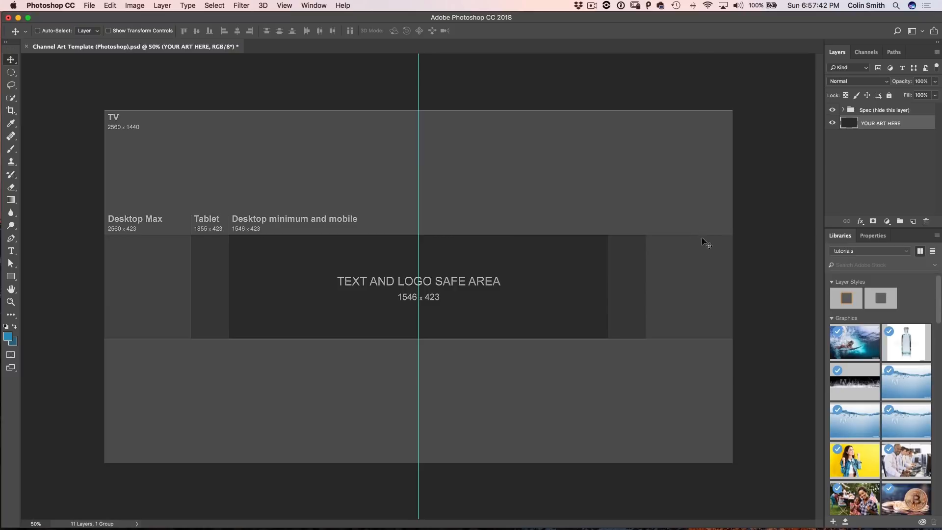
mouse_move(397, 311)
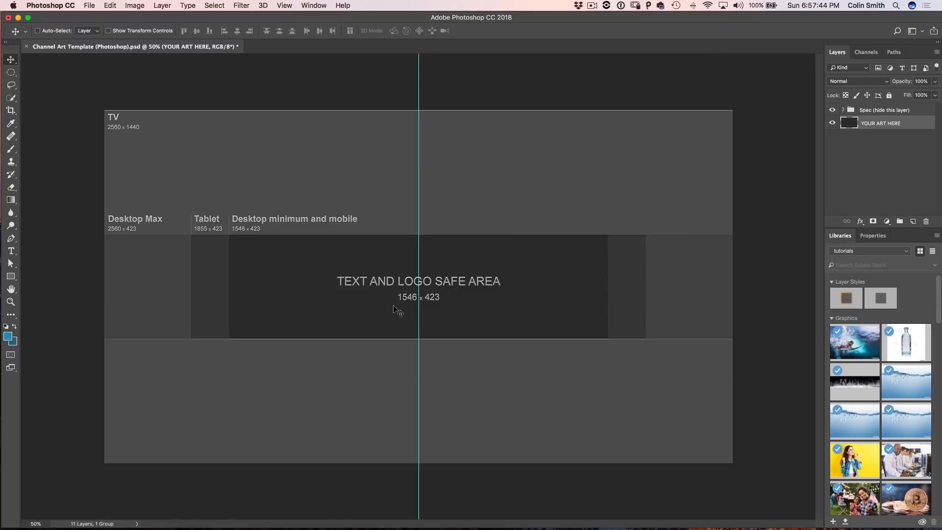
mouse_move(233, 237)
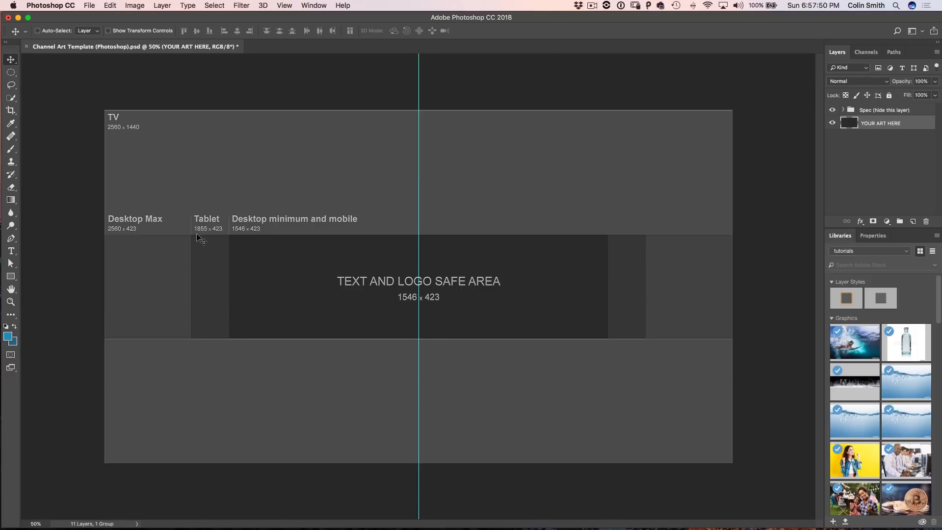
mouse_move(200, 272)
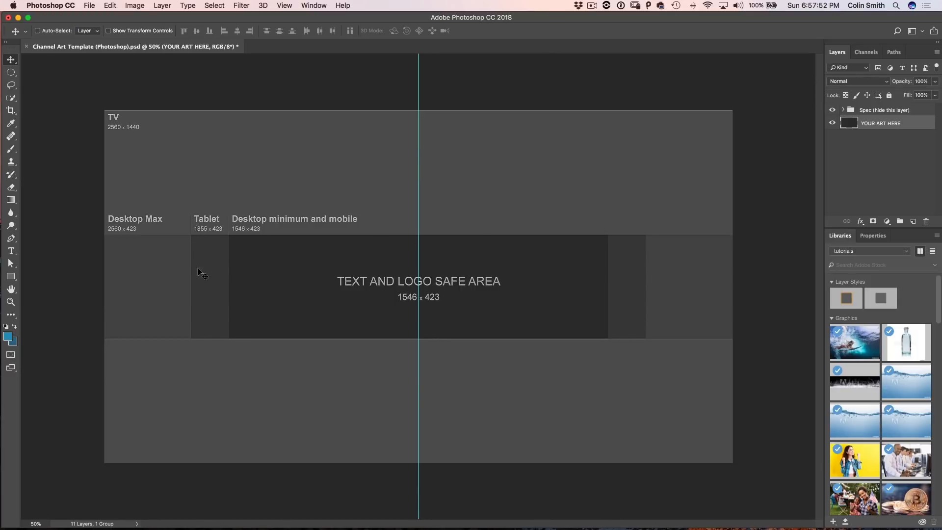
mouse_move(139, 223)
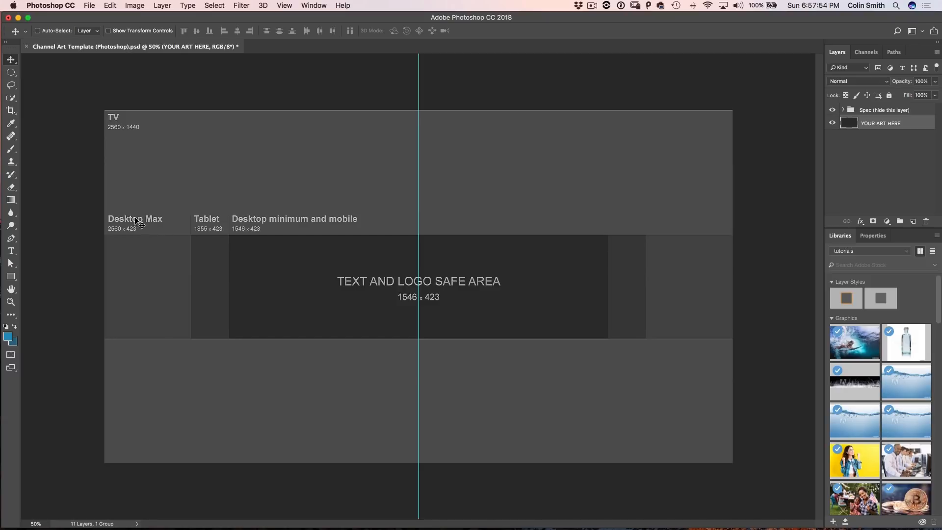
mouse_move(130, 250)
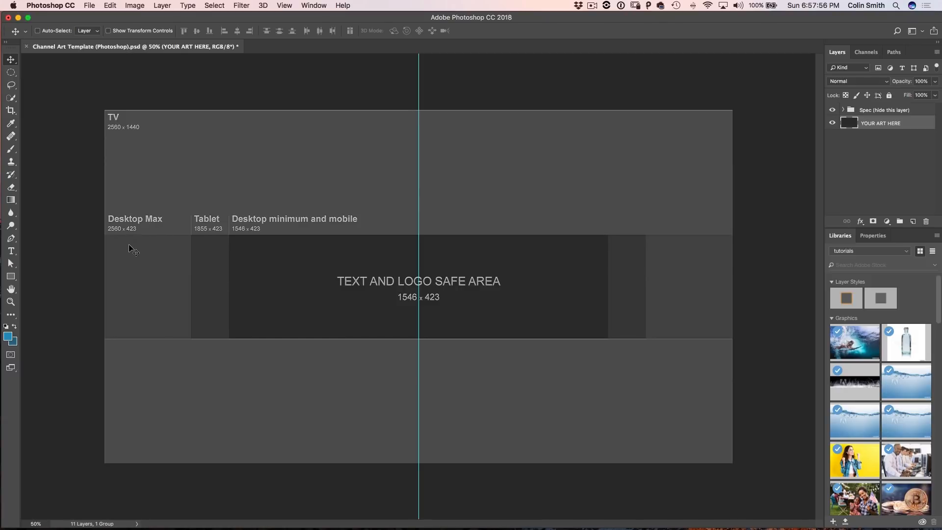
mouse_move(115, 237)
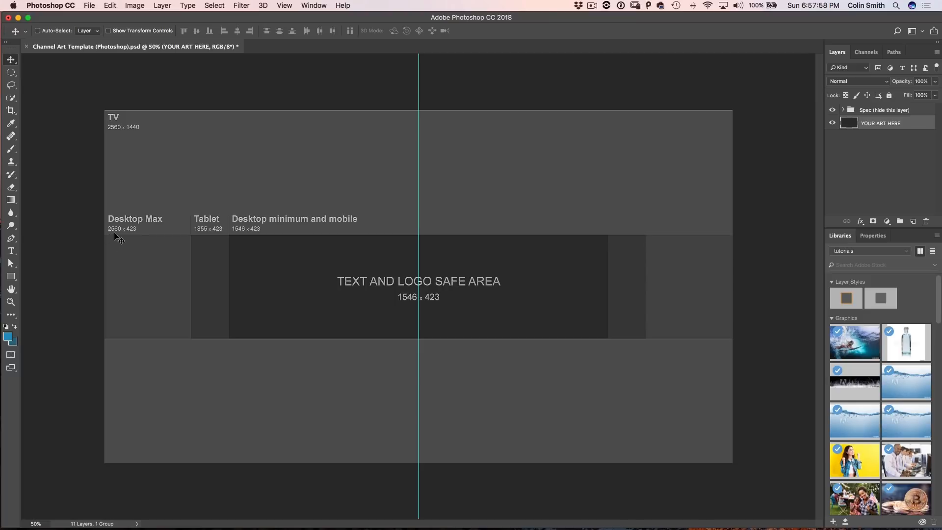
mouse_move(737, 294)
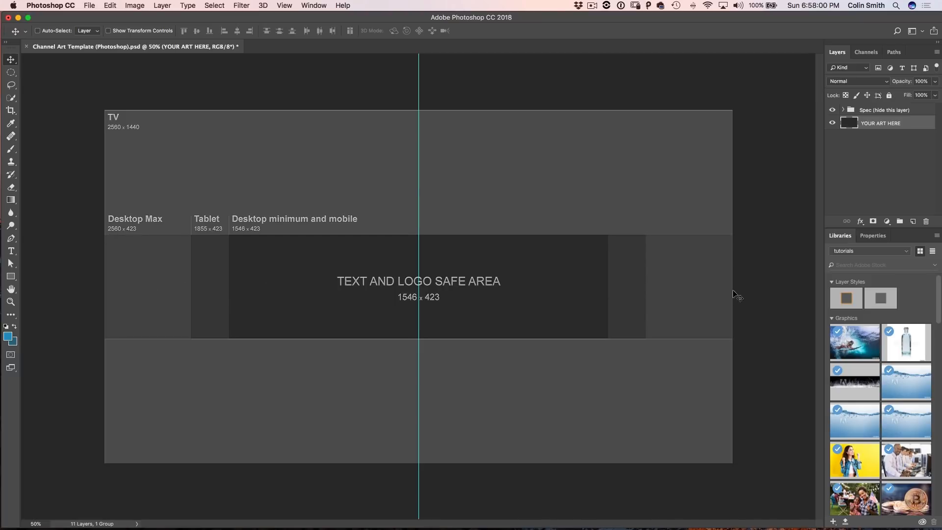
mouse_move(230, 300)
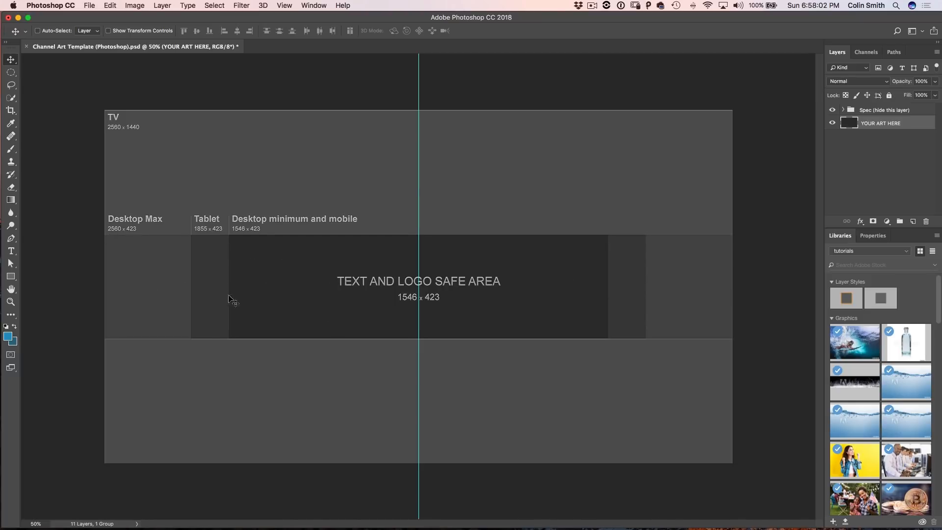
mouse_move(360, 234)
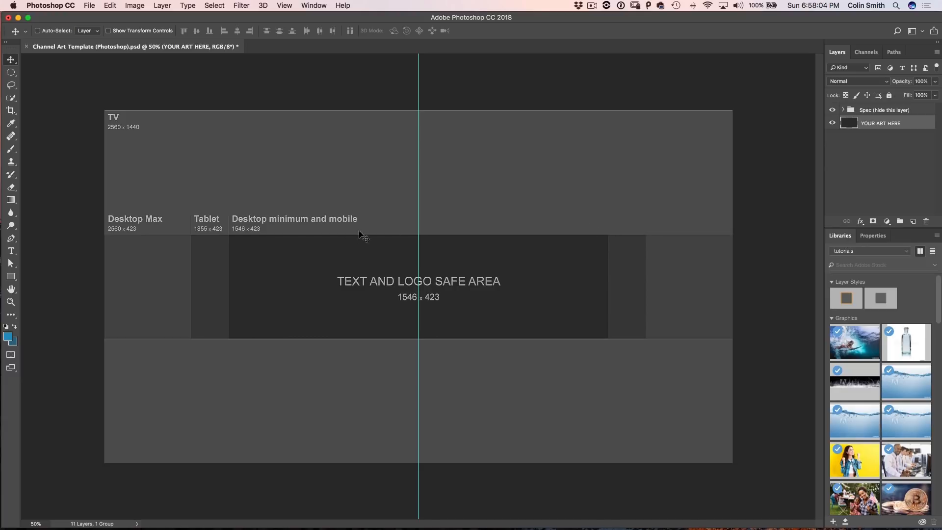
mouse_move(199, 223)
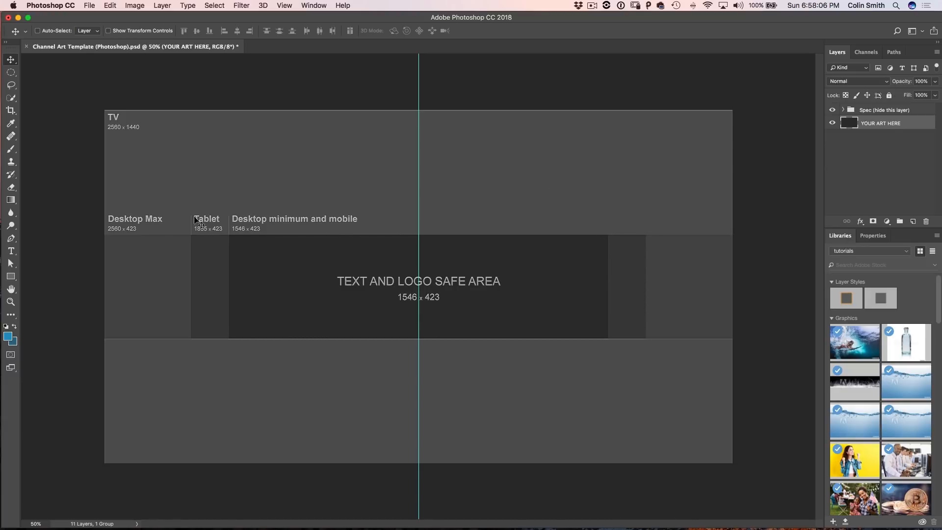
mouse_move(524, 277)
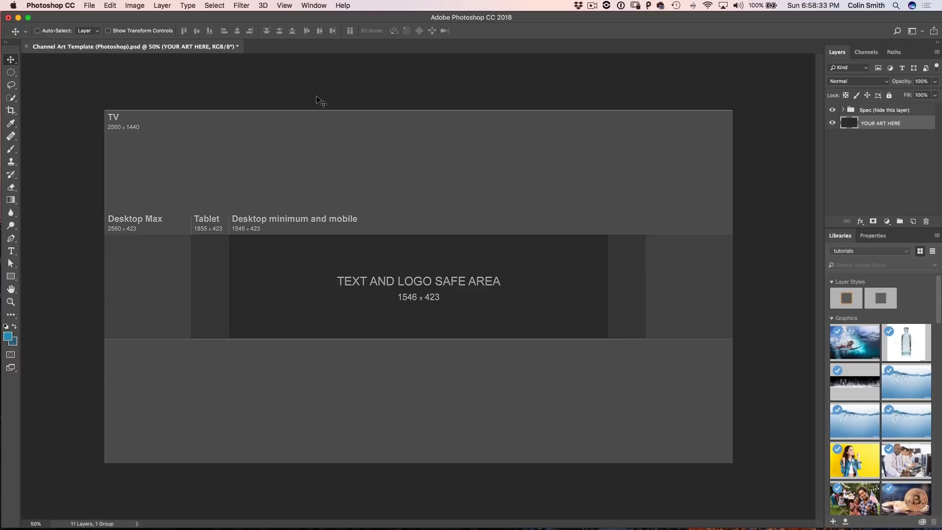
Show rulers (Cmd+R) and place a guide on the safe area's bottom edge.
key("cmd+r")
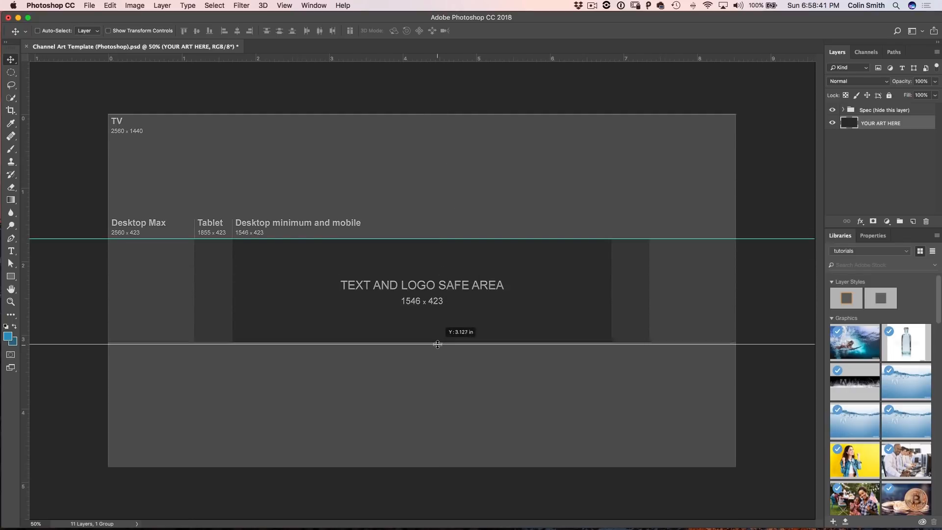
left_click_drag(437, 344, 441, 249)
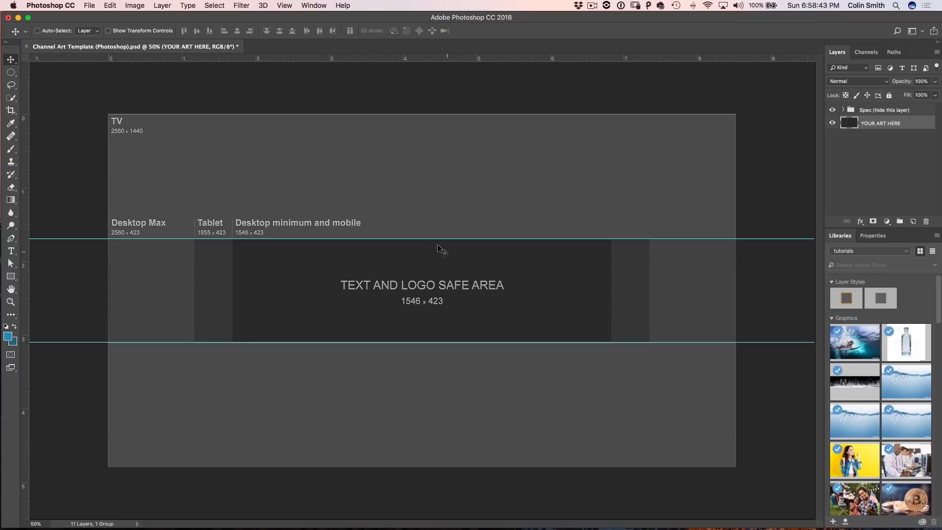
mouse_move(459, 297)
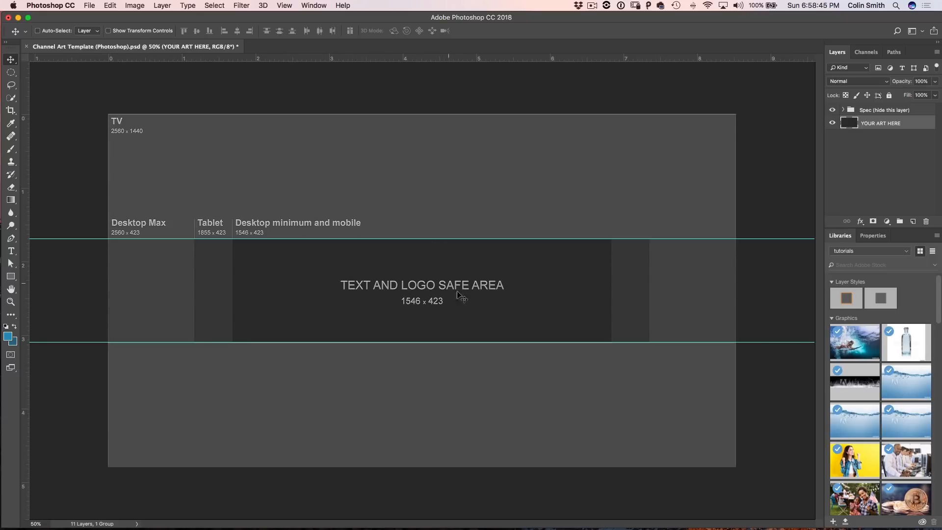
mouse_move(411, 413)
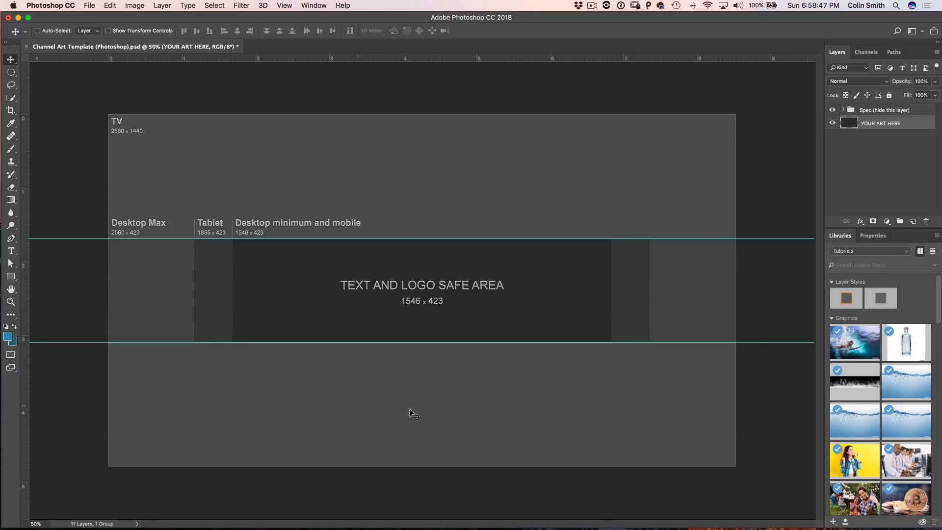
mouse_move(315, 311)
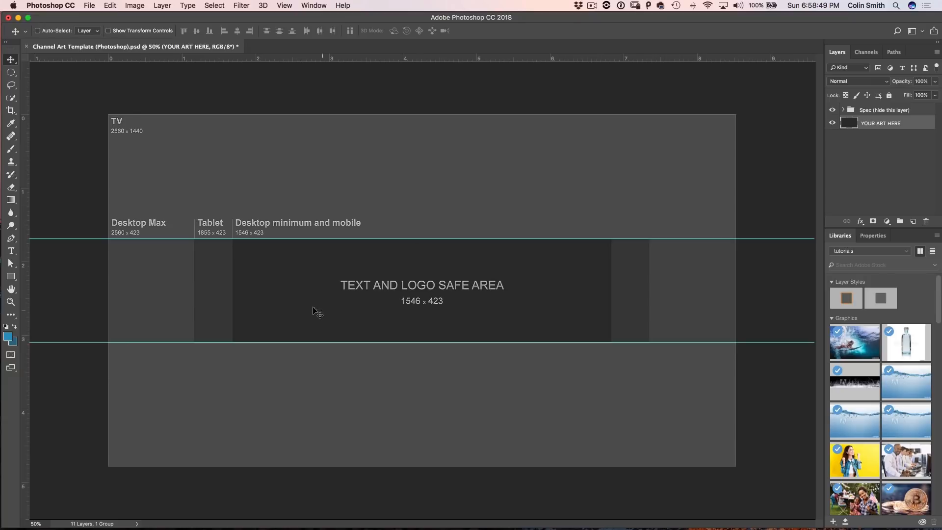
mouse_move(695, 266)
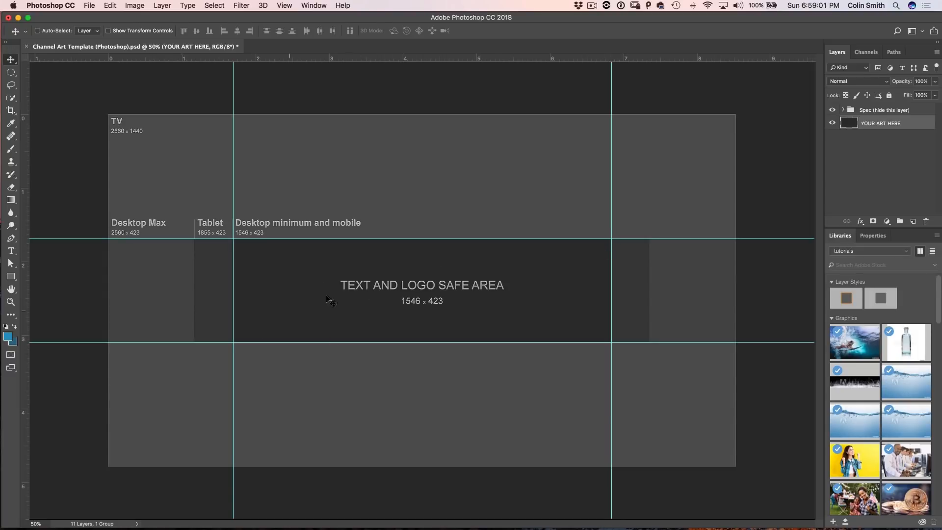
mouse_move(575, 263)
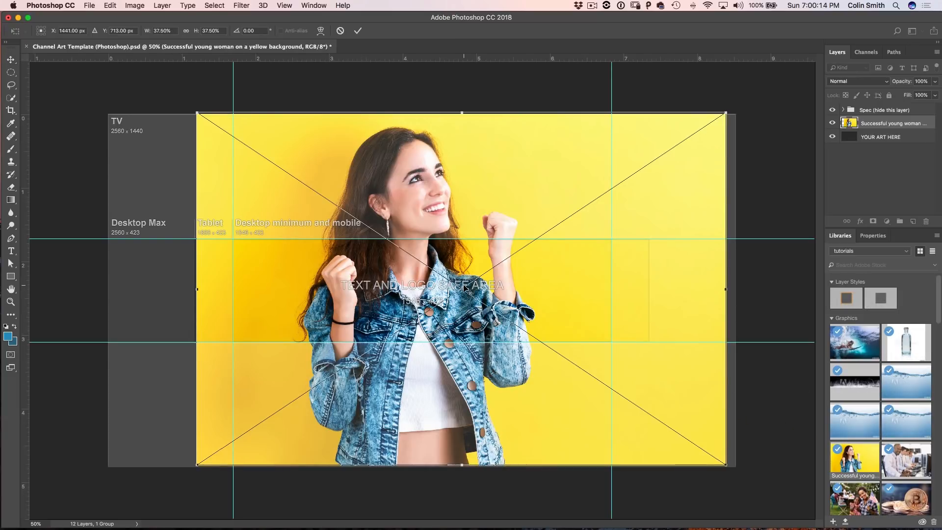
mouse_move(207, 137)
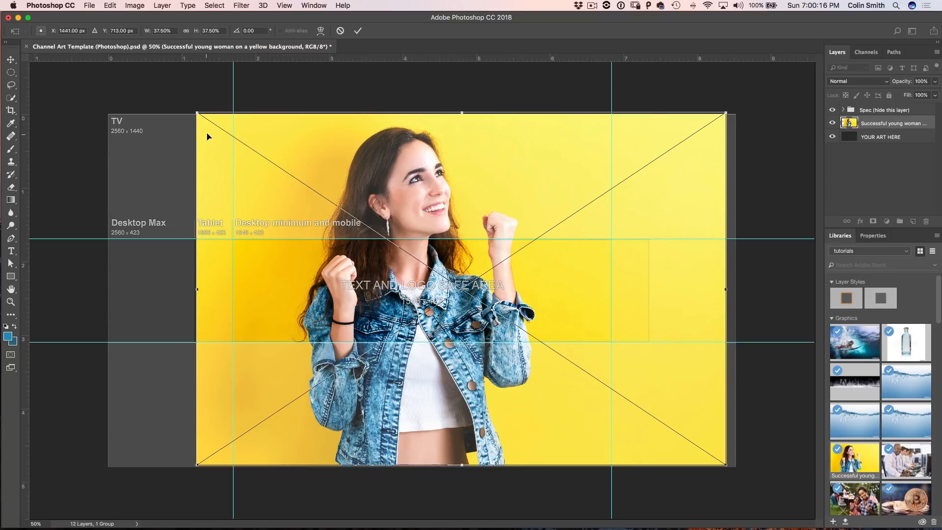
Scale the photo down and move it left with its top snapped to the upper guide.
left_click_drag(197, 113, 230, 134)
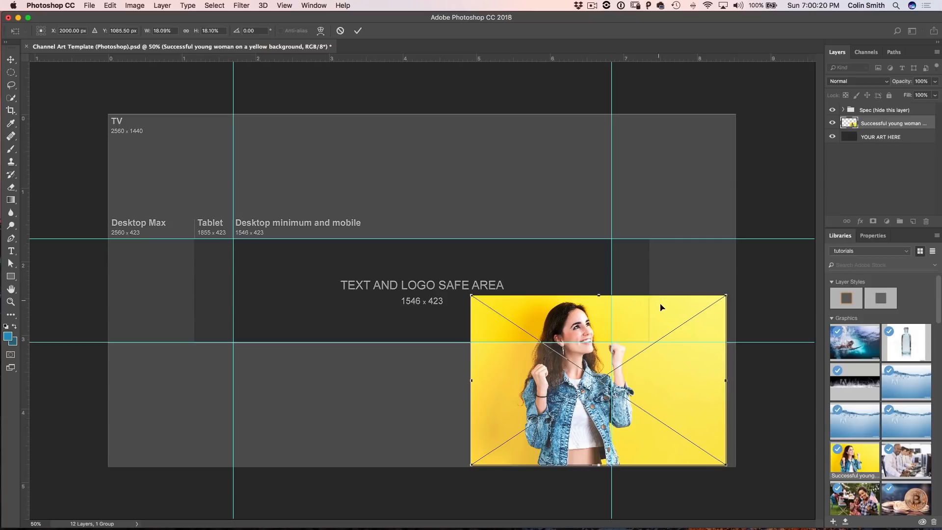
left_click_drag(597, 378, 308, 318)
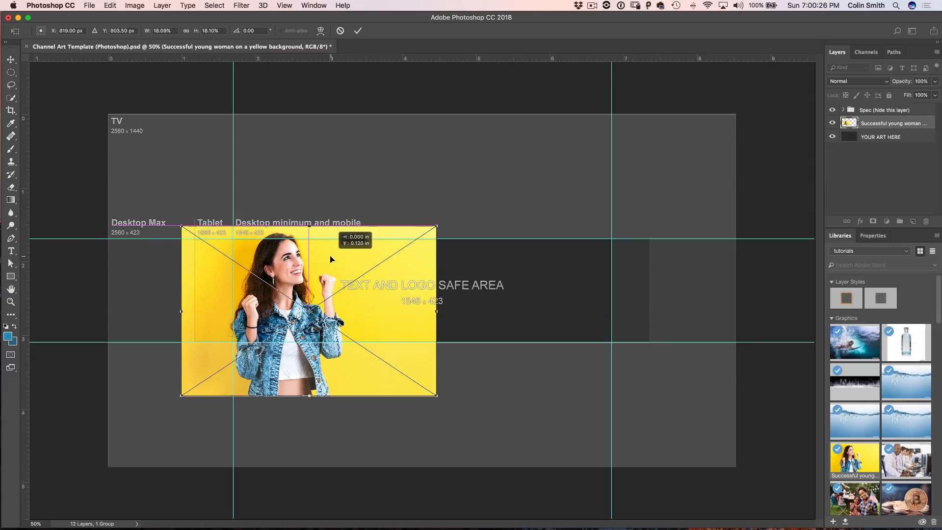
left_click_drag(307, 311, 315, 314)
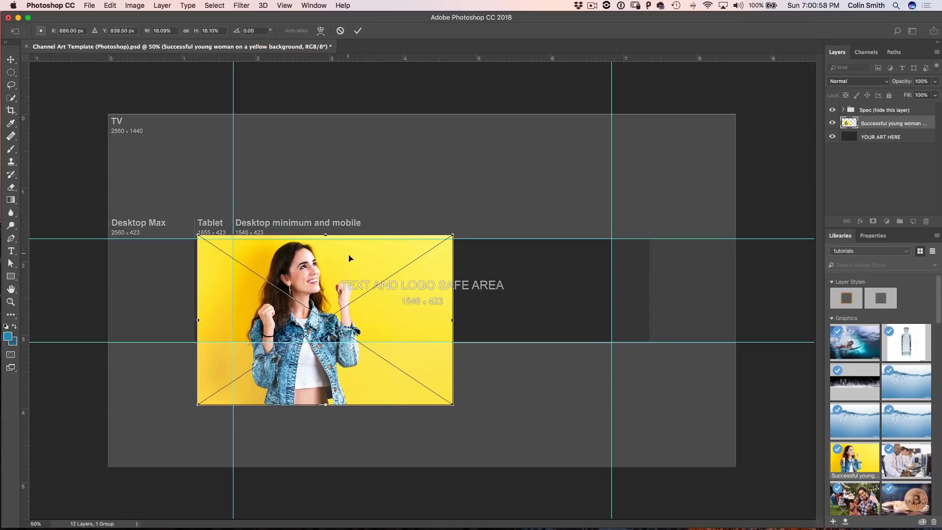
mouse_move(297, 247)
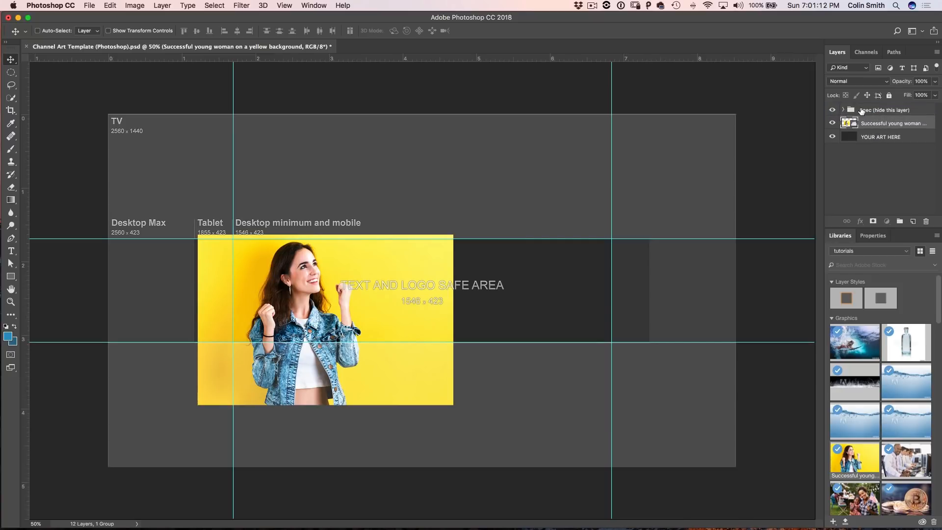
Hide the Spec overlay group and set the pasteboard colour to Medium Gray.
left_click(832, 110)
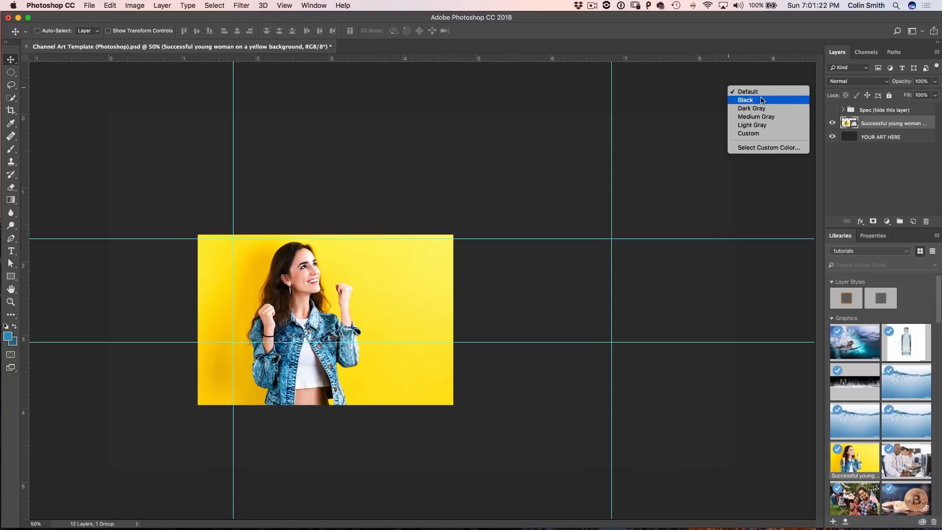
left_click(751, 108)
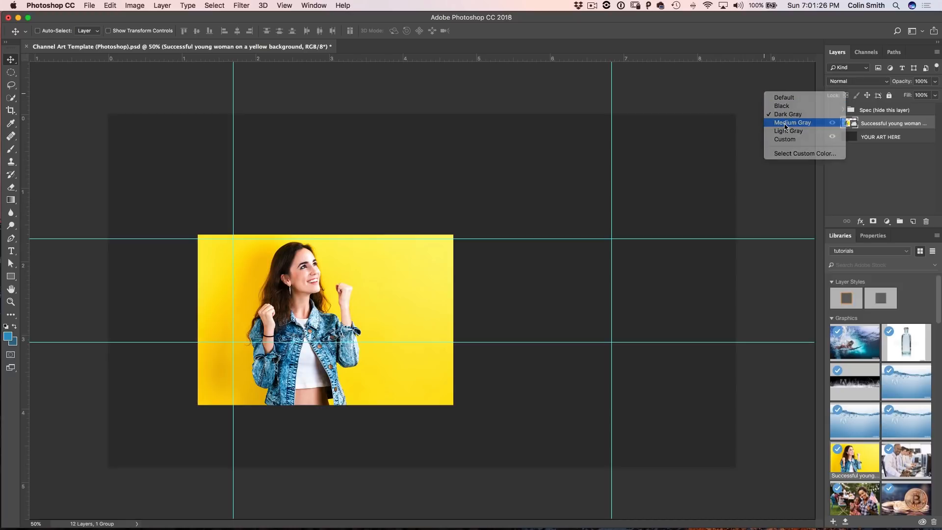
left_click(791, 123)
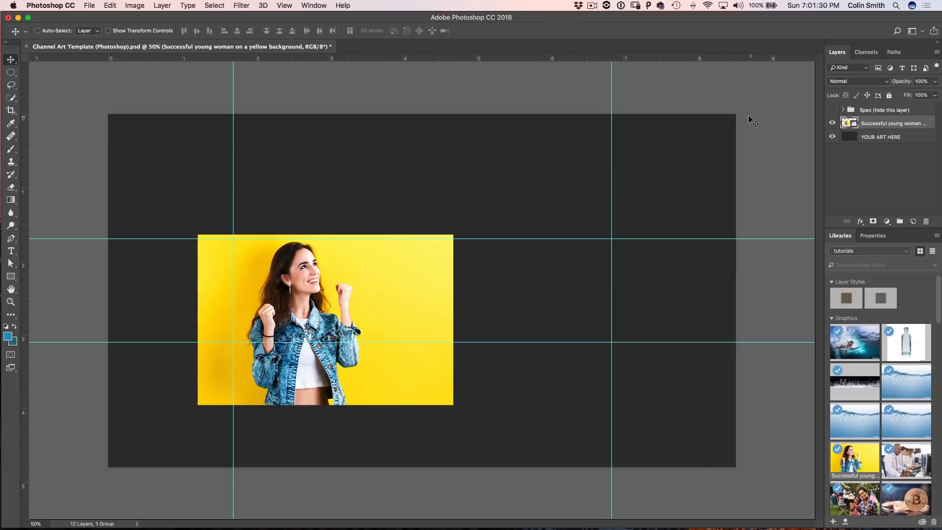
mouse_move(677, 215)
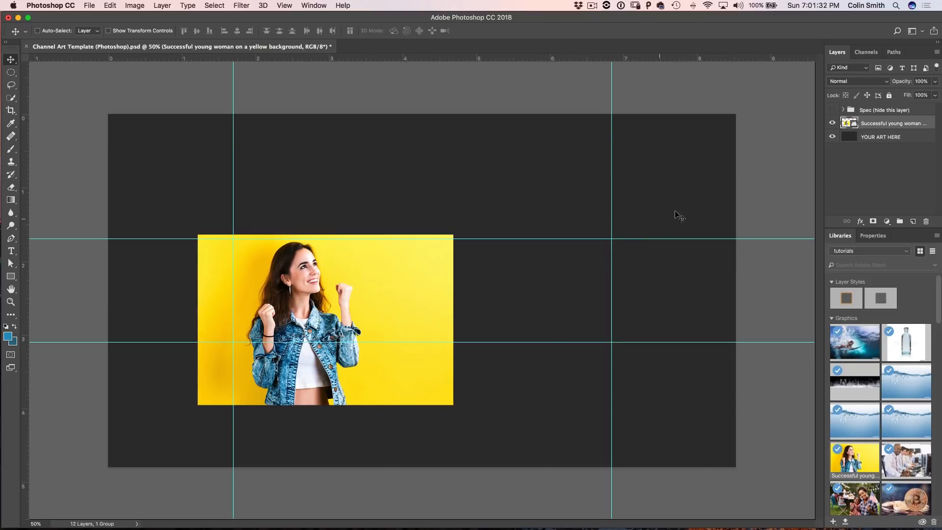
mouse_move(447, 288)
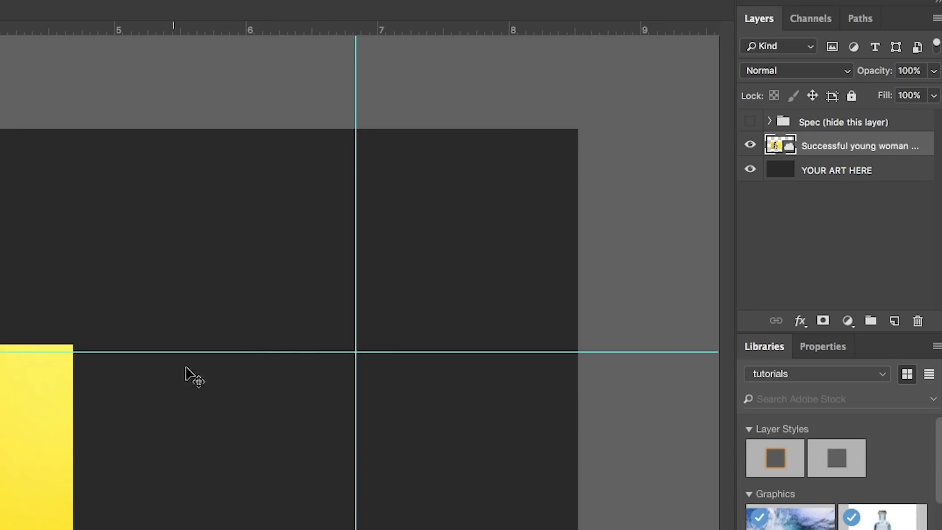
Select a narrow full-height strip along the photo's left edge with the Rectangular Marquee.
right_click(859, 145)
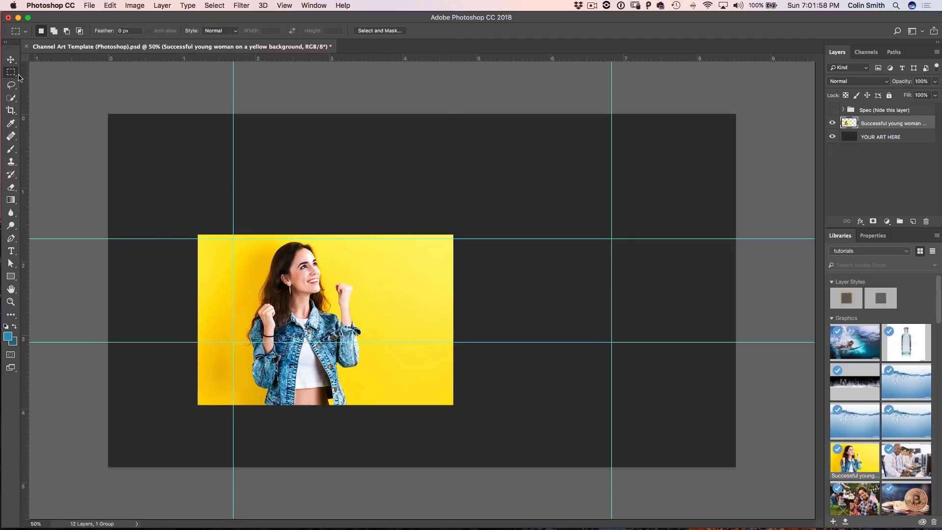
left_click(11, 71)
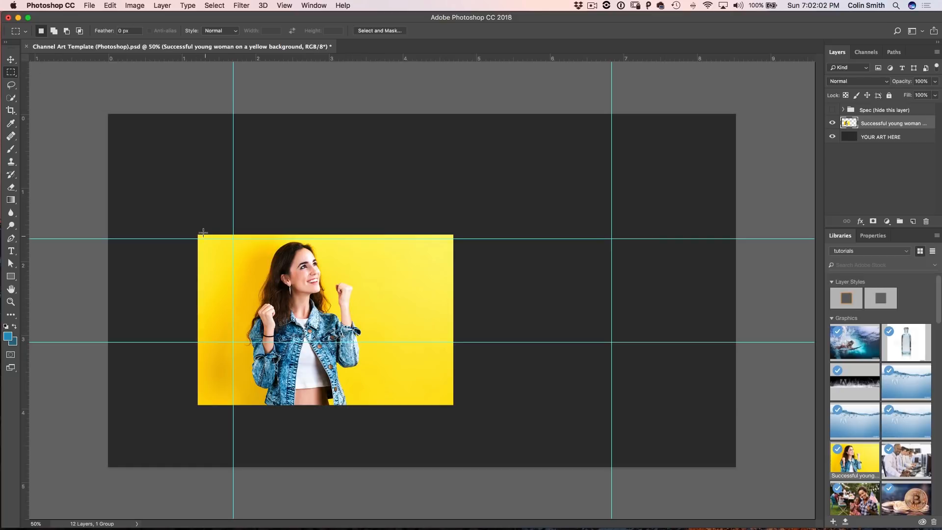
left_click_drag(202, 233, 226, 291)
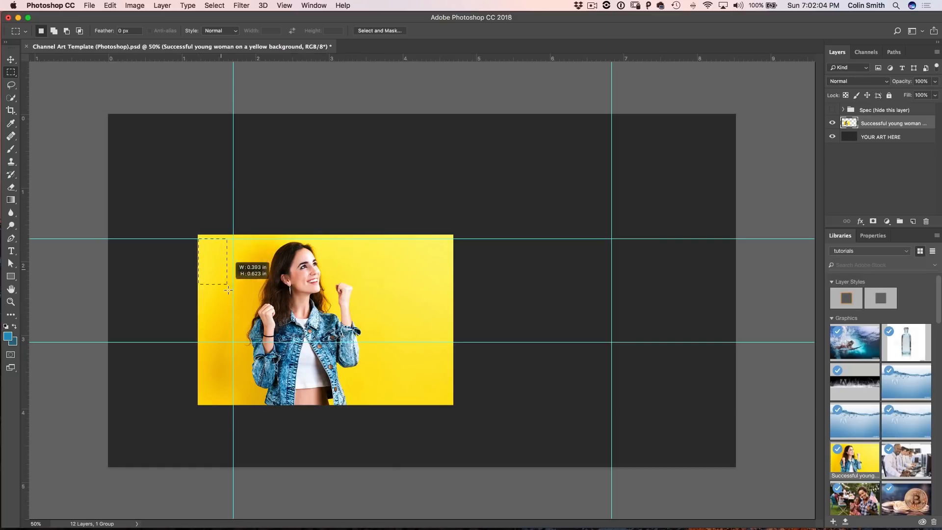
left_click_drag(226, 290, 219, 414)
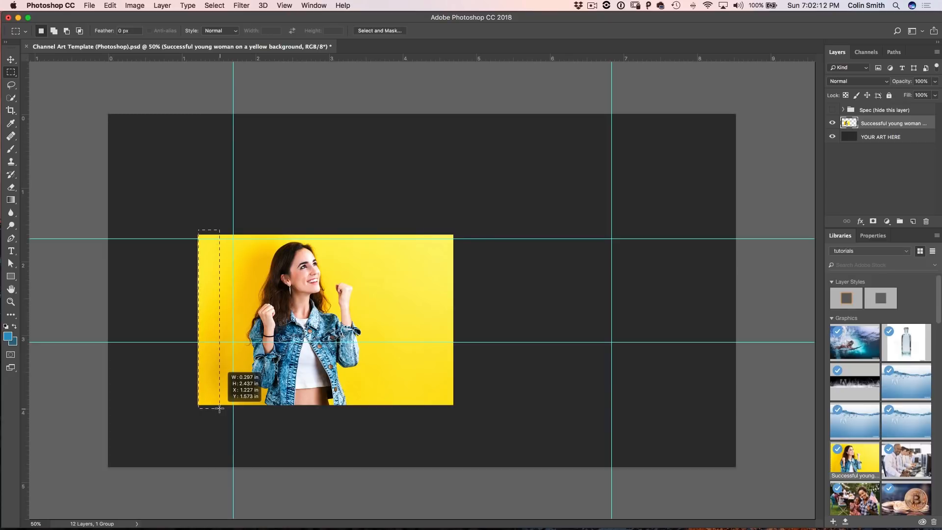
left_click_drag(219, 408, 204, 410)
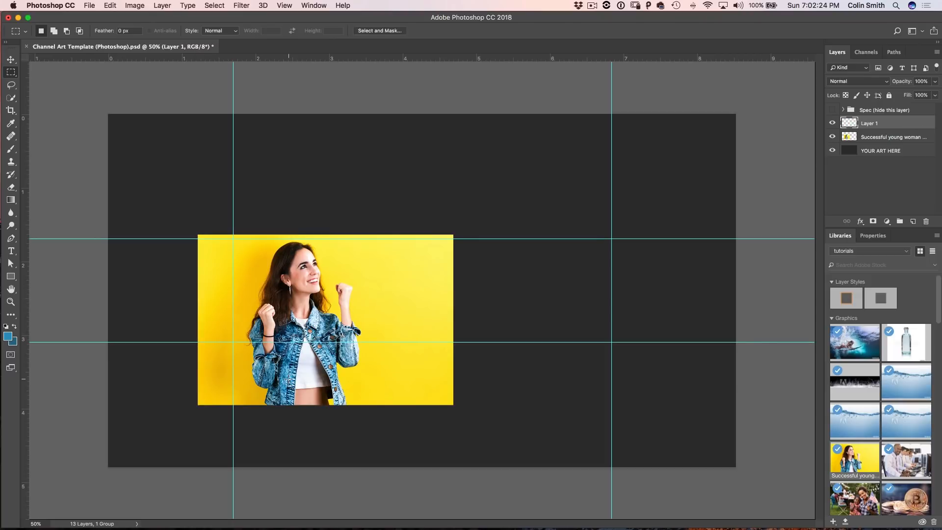
Free Transform the Layer 1 strip, stretching it out to the banner's left edge.
left_click(832, 137)
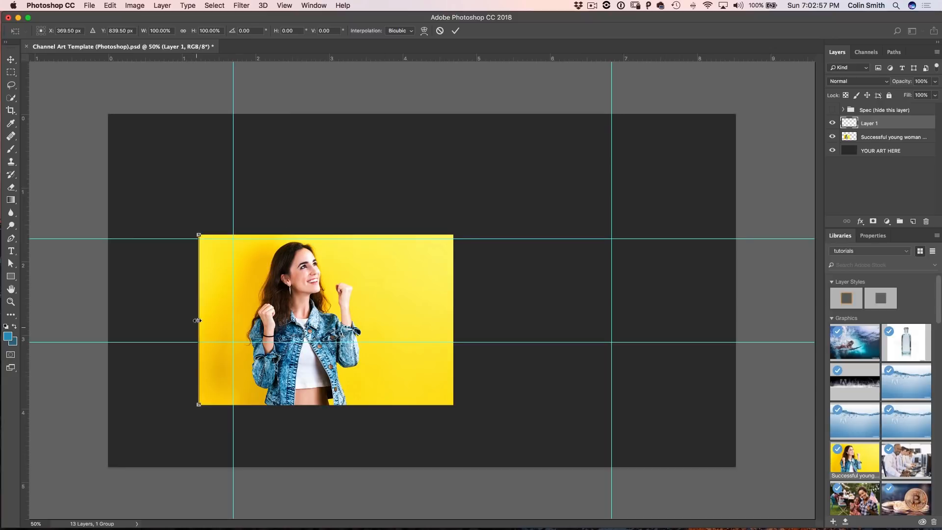
left_click_drag(198, 319, 98, 320)
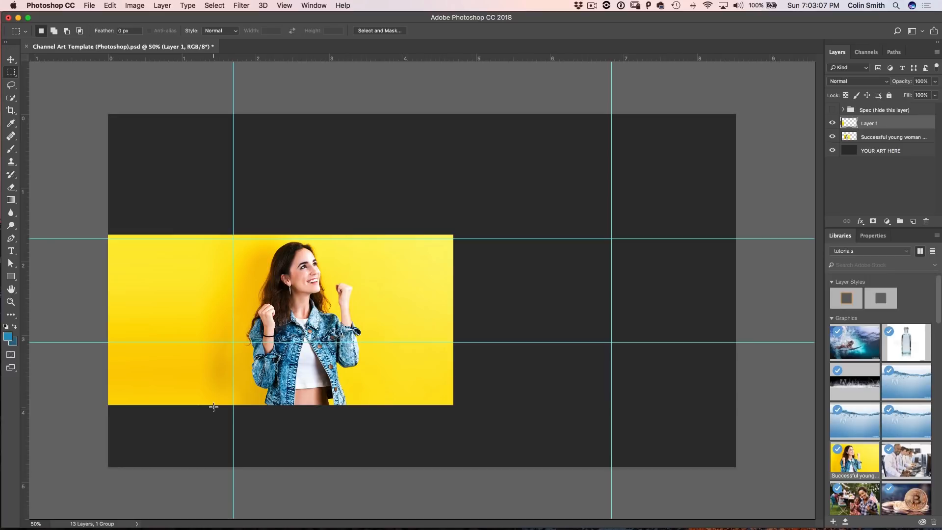
mouse_move(427, 380)
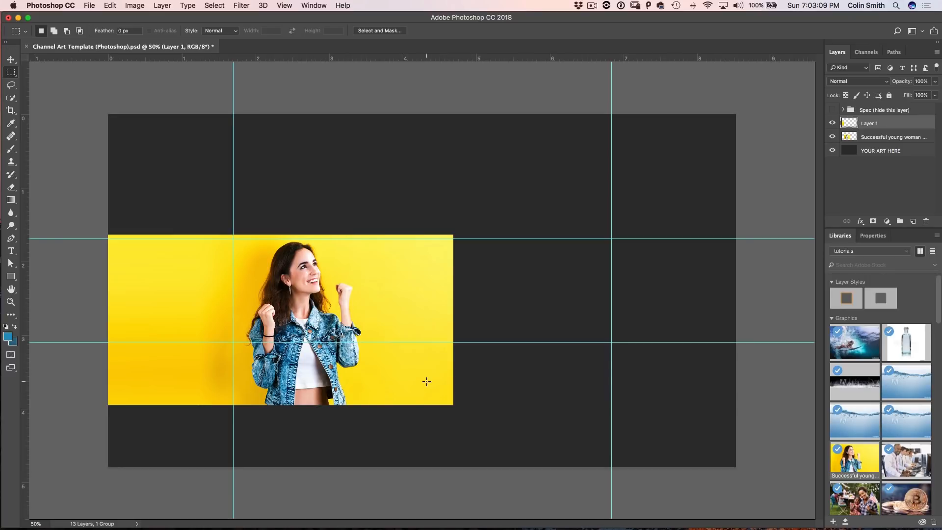
mouse_move(423, 308)
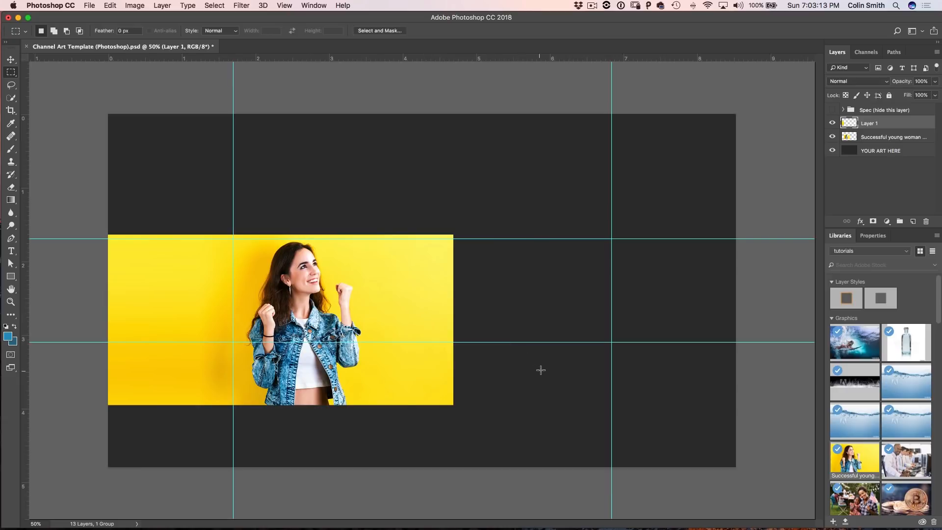
mouse_move(789, 171)
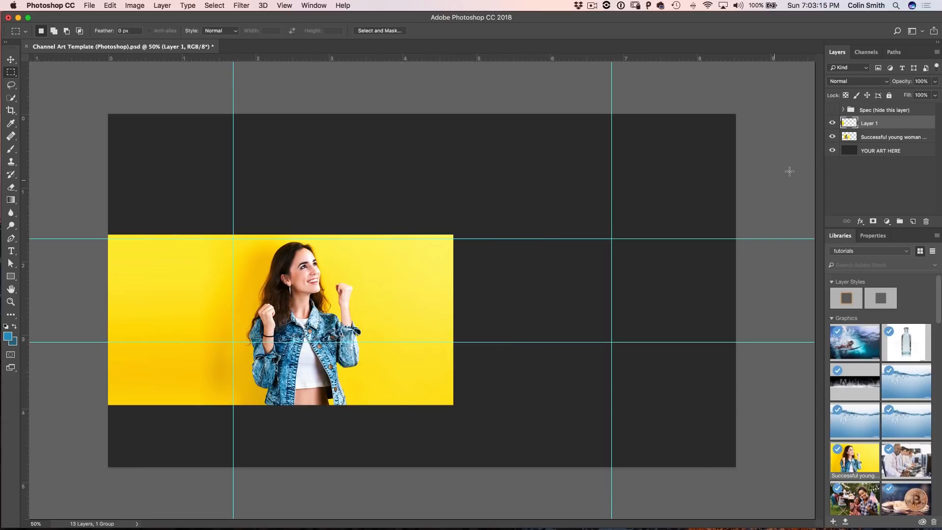
Stretch the right-edge strip on Layer 2 out to the banner's right edge.
left_click(892, 136)
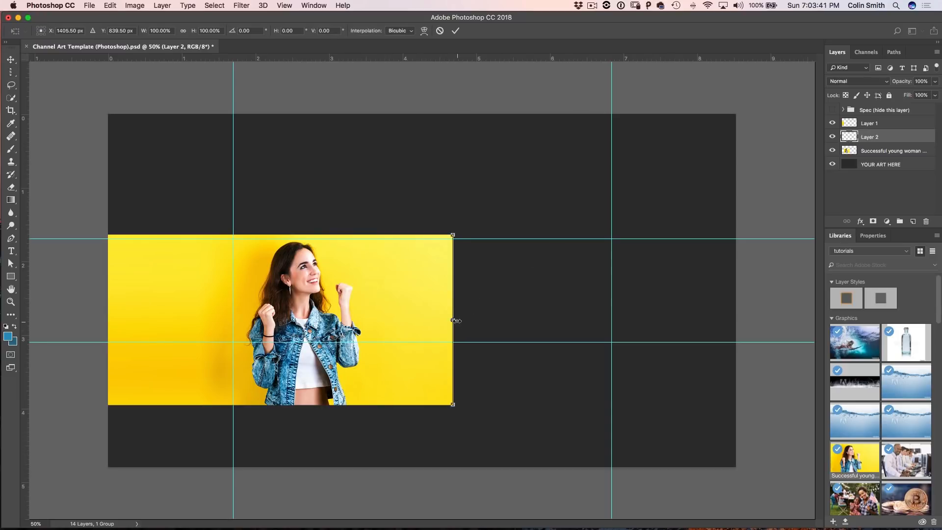
left_click_drag(452, 319, 761, 319)
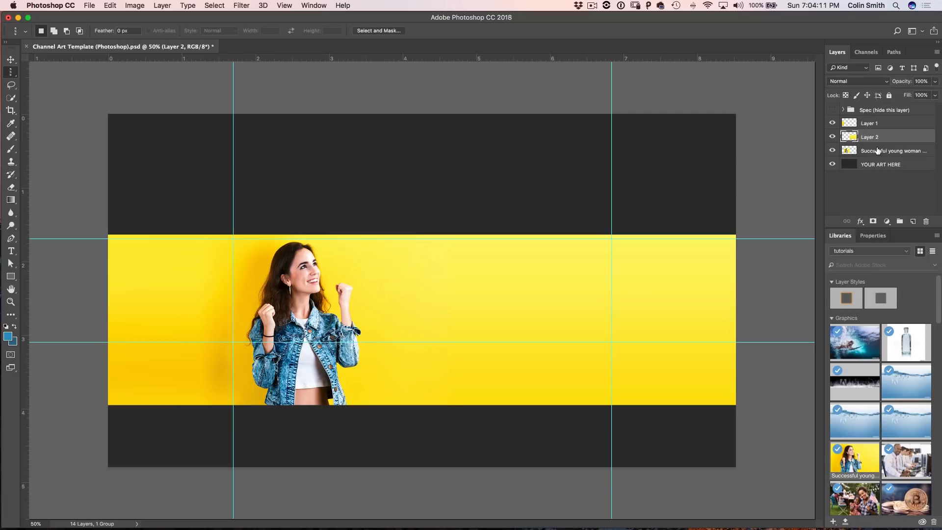
Merge the photo and extension layers, then stretch a top strip up to the canvas edge.
left_click(869, 124)
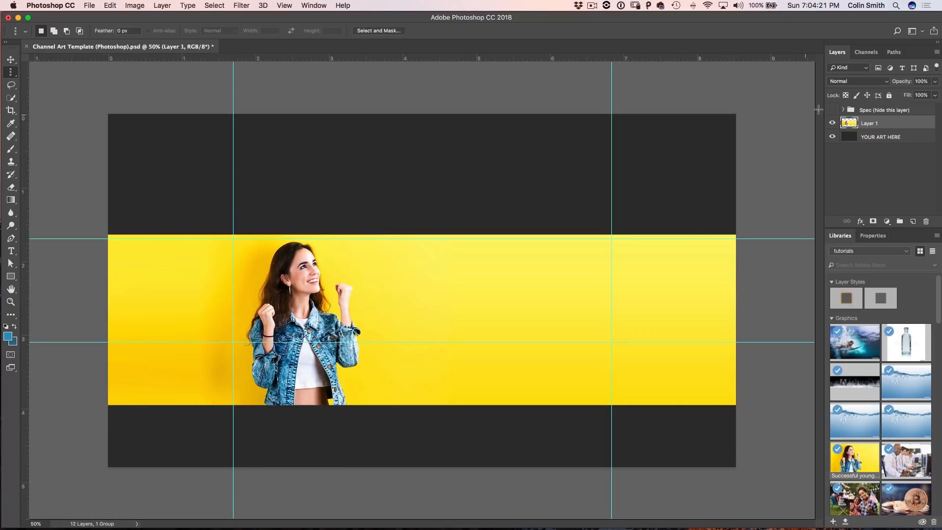
left_click(832, 124)
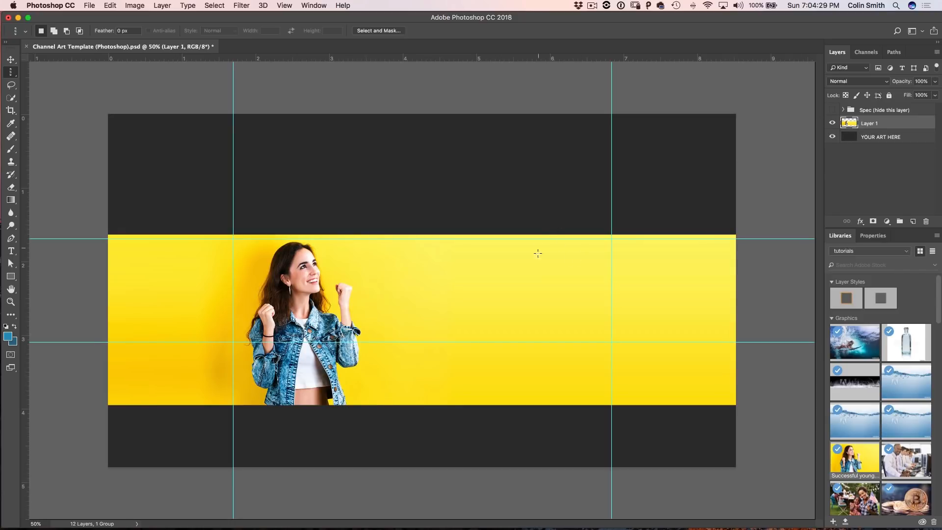
mouse_move(35, 106)
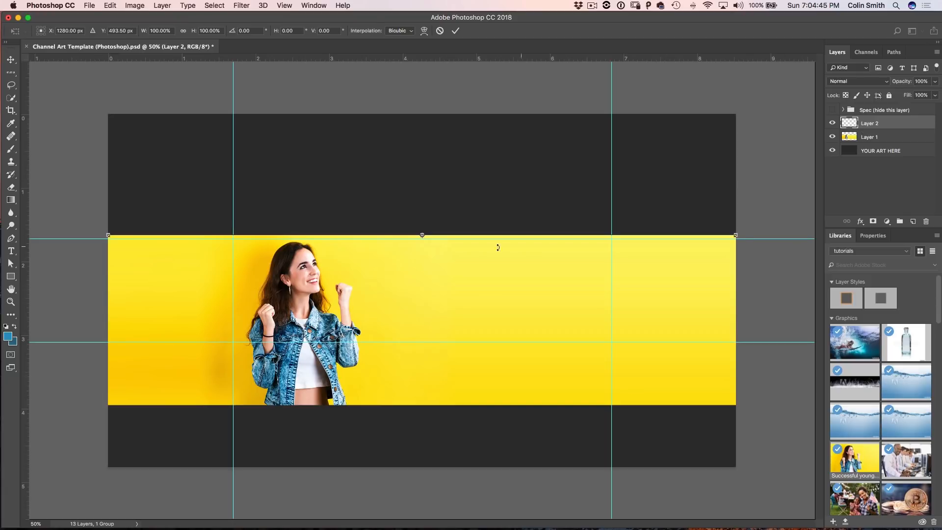
left_click_drag(421, 234, 421, 109)
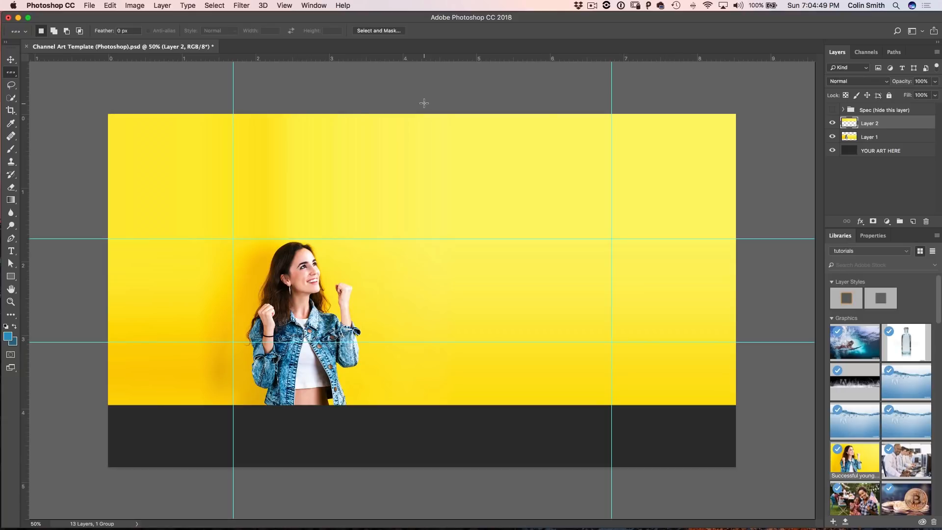
mouse_move(322, 200)
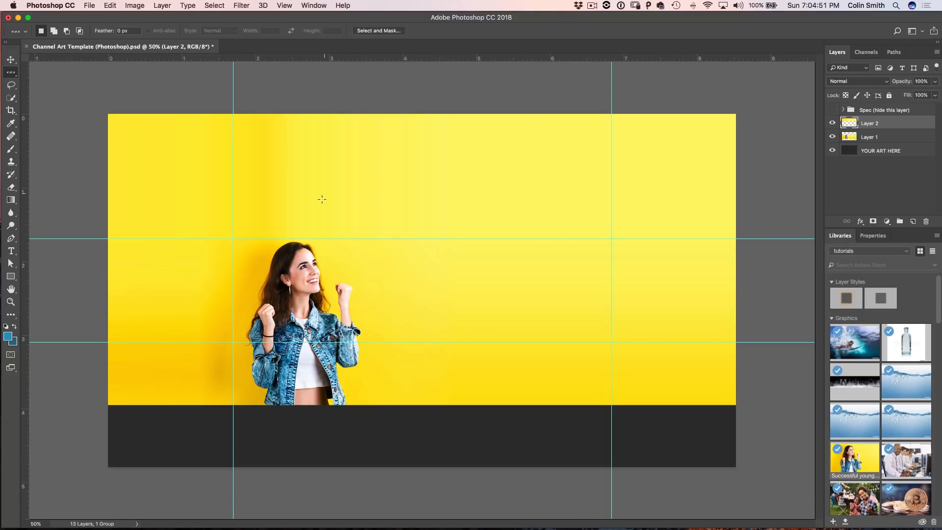
mouse_move(459, 313)
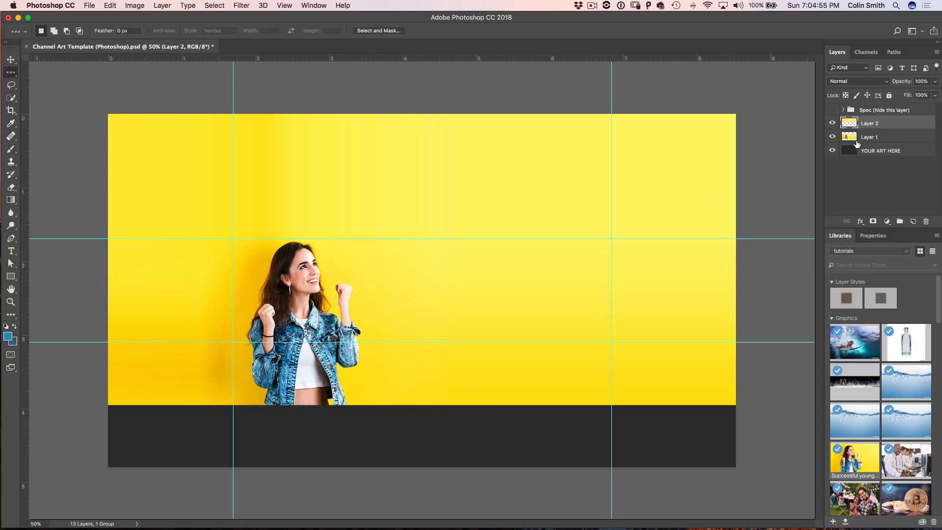
Stretch a copied bottom row of the photo down to the banner's bottom edge.
left_click(869, 136)
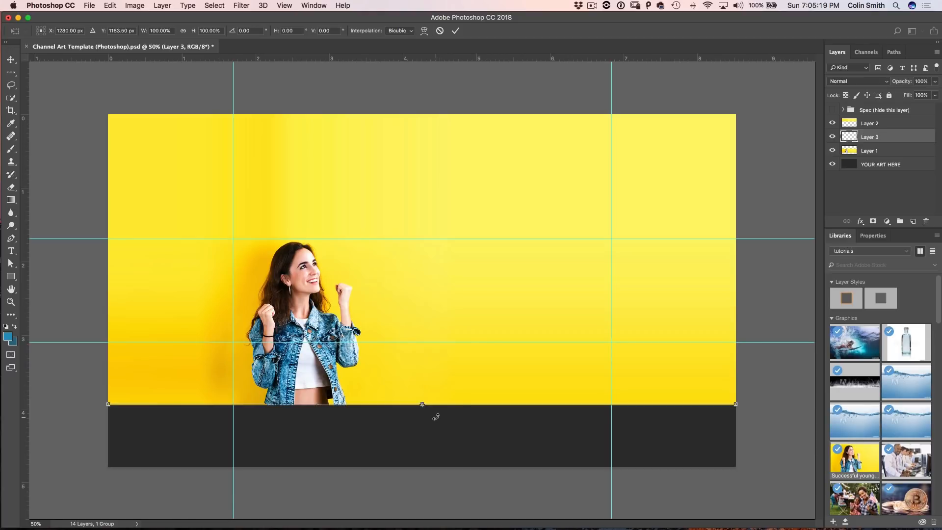
mouse_move(451, 370)
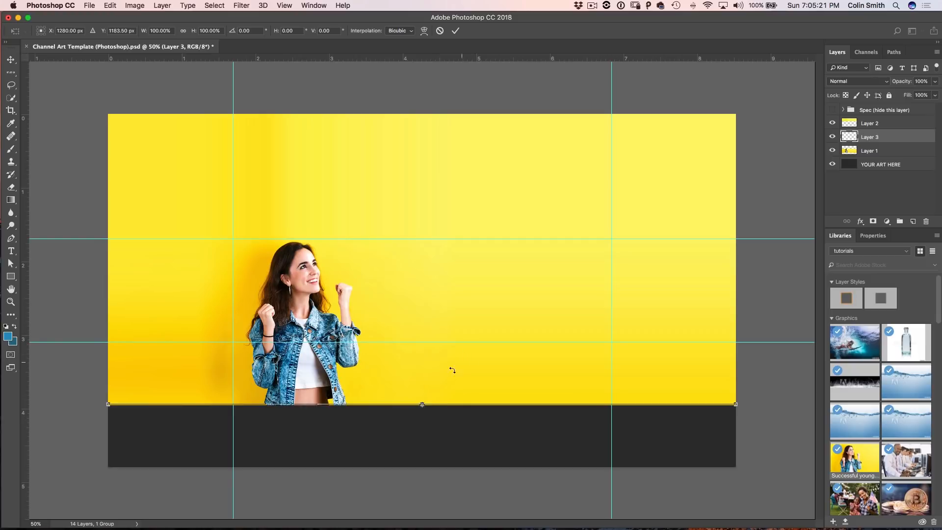
left_click_drag(422, 403, 422, 447)
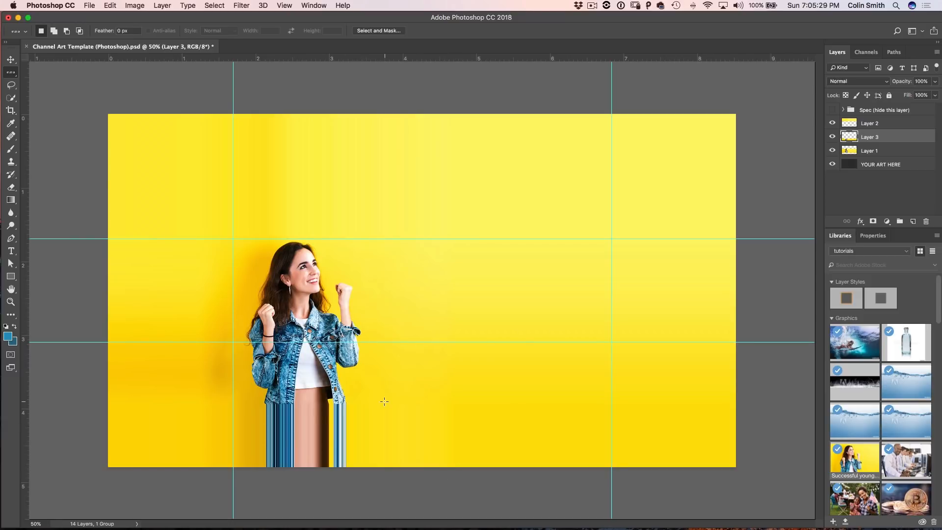
mouse_move(323, 401)
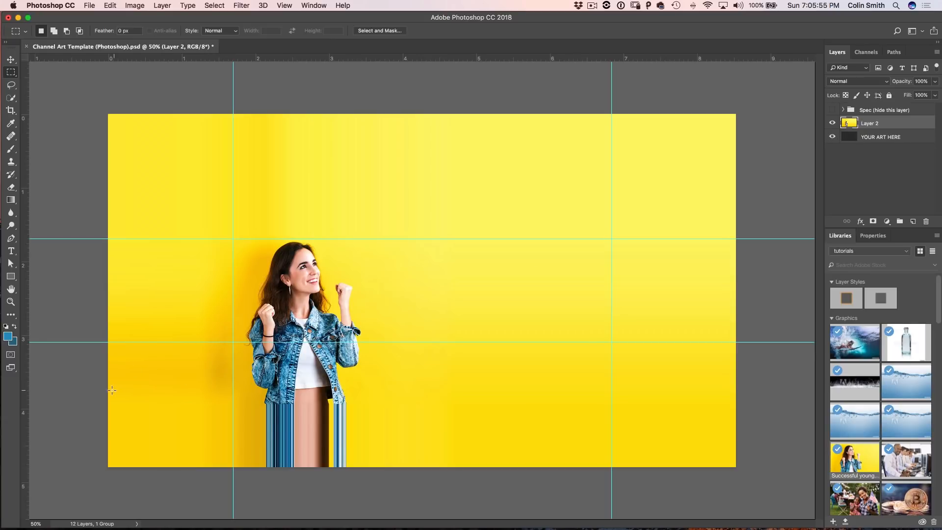
mouse_move(401, 462)
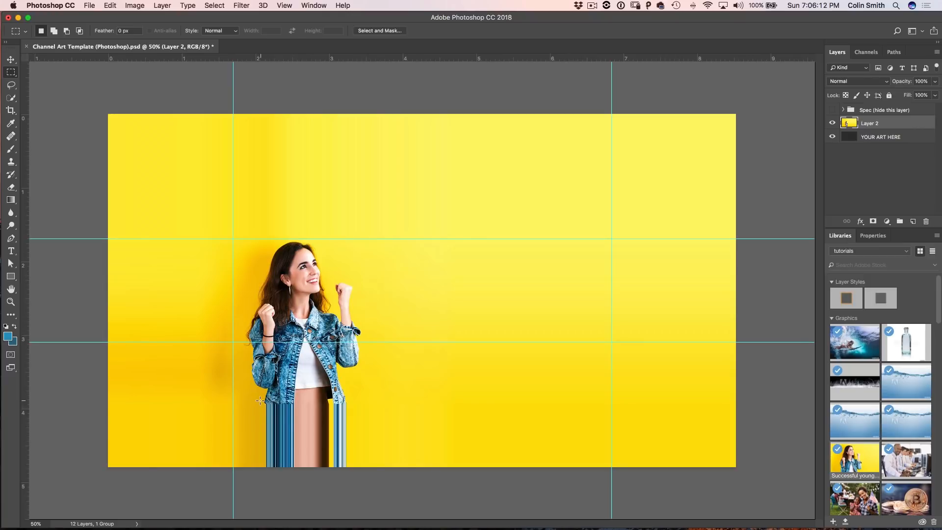
Marquee-select the streaky jeans area and feather the selection by 10 px.
left_click_drag(260, 397, 359, 433)
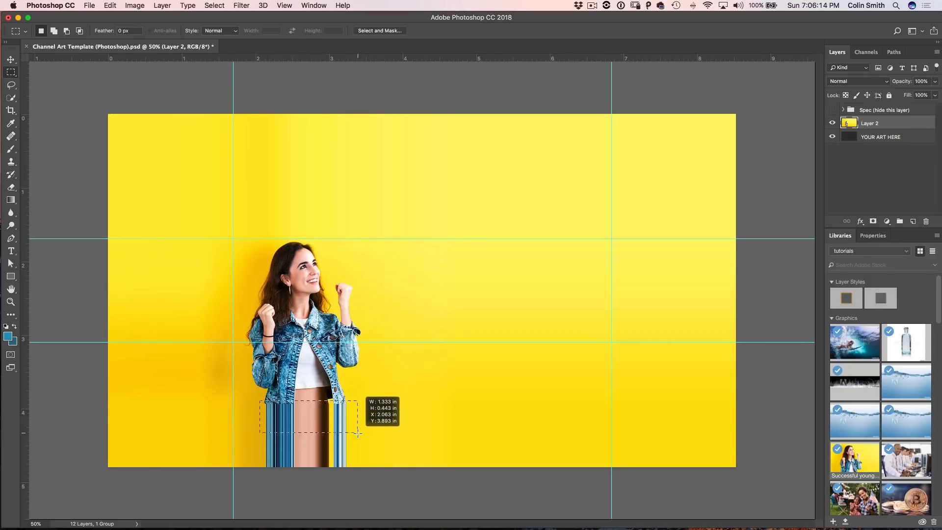
left_click_drag(354, 427, 357, 433)
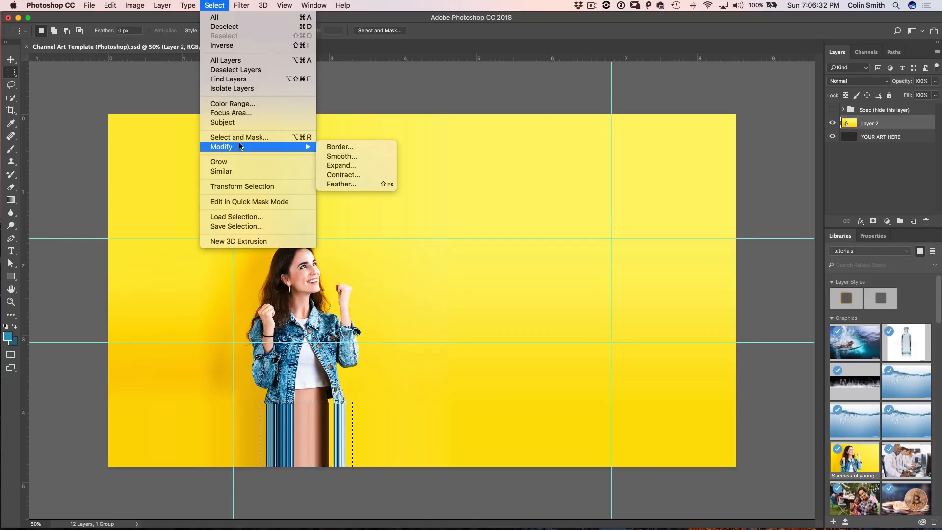
mouse_move(340, 146)
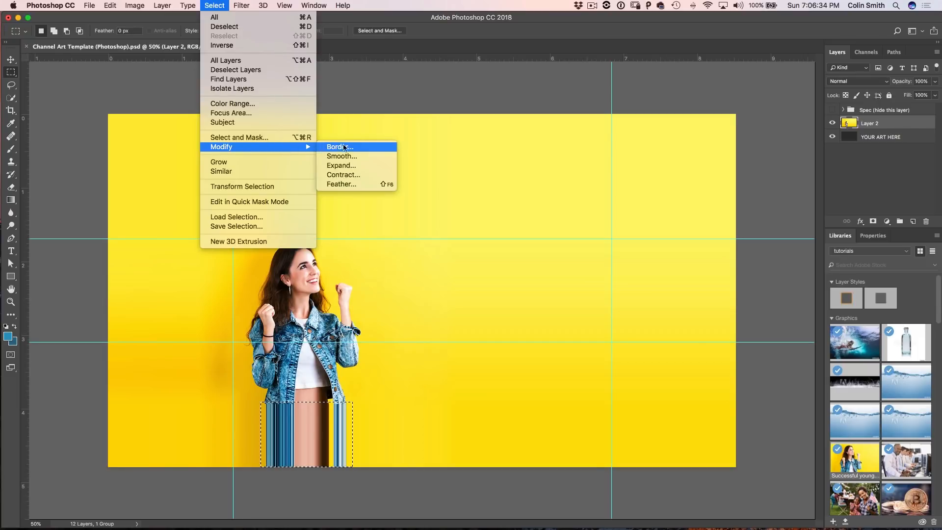
mouse_move(341, 184)
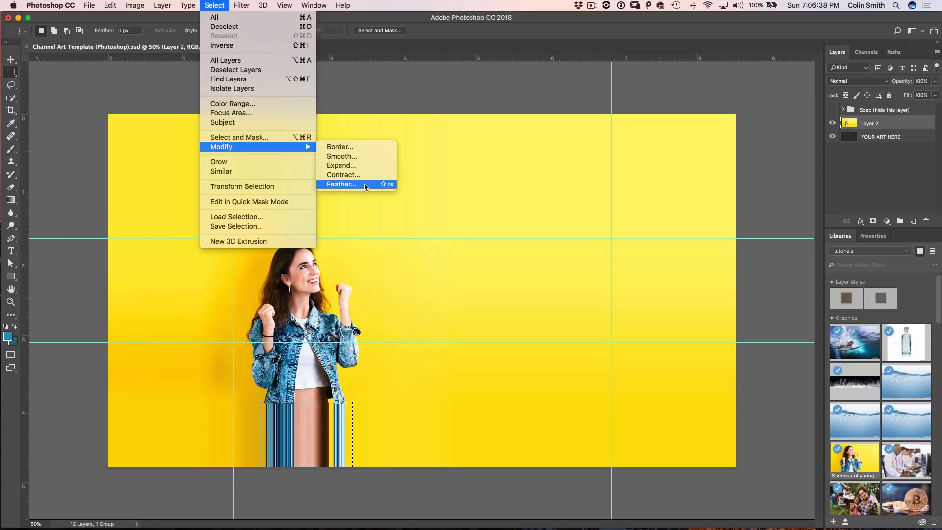
left_click(341, 183)
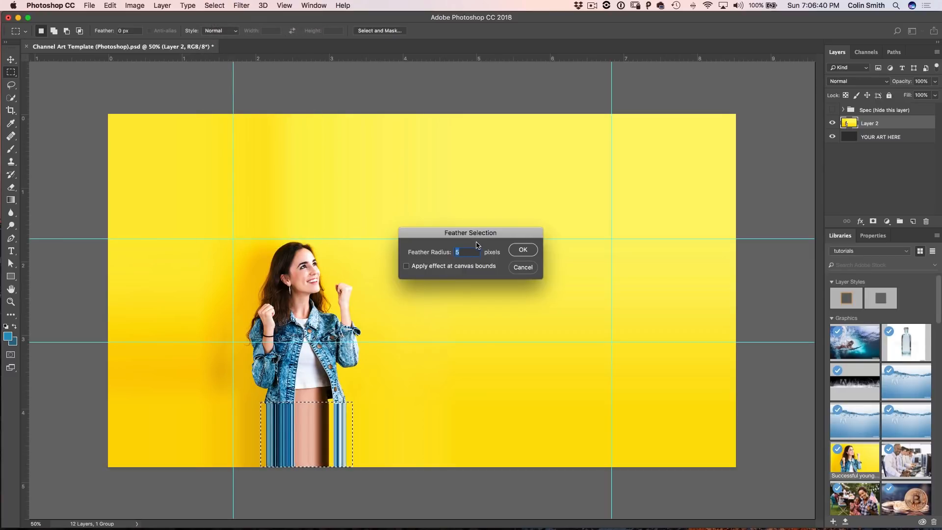
type("10")
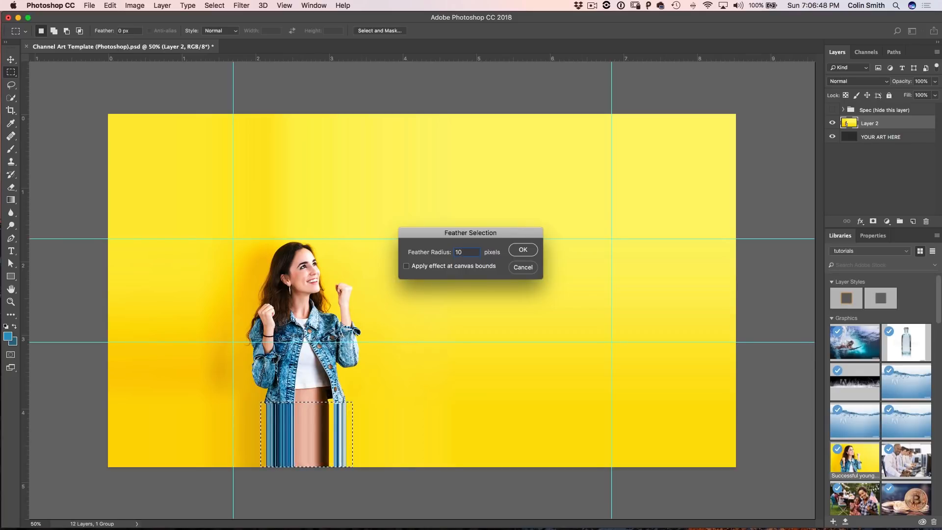
left_click(521, 248)
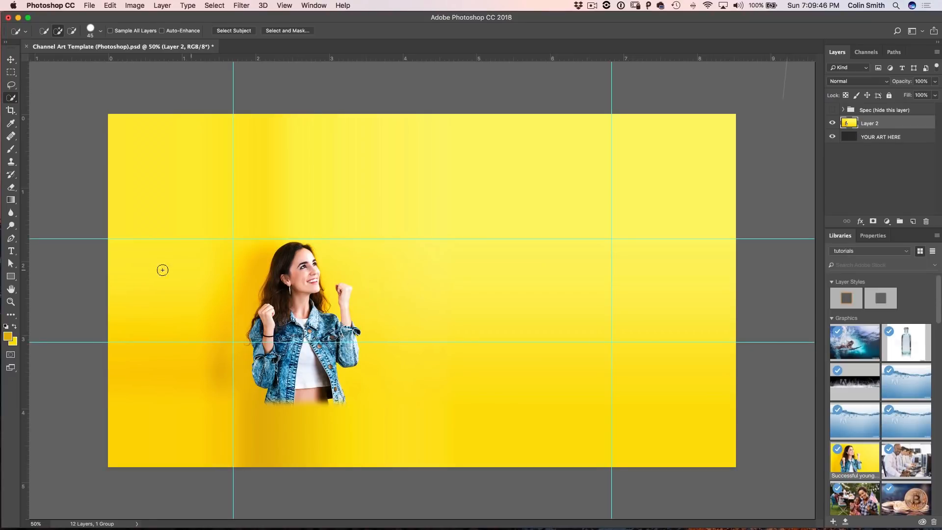
Write 'My Awesome YouTube Channel' in Arial Bold to the right of the woman.
left_click(11, 250)
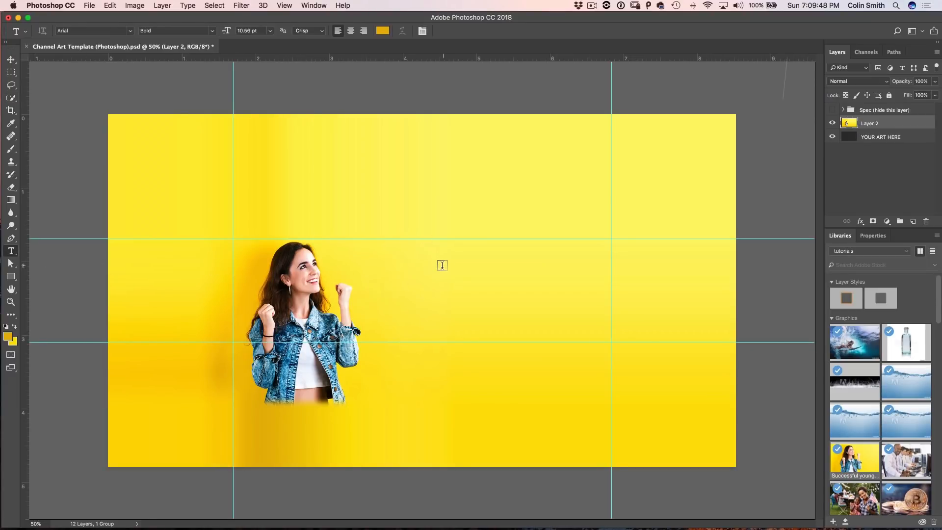
type("M")
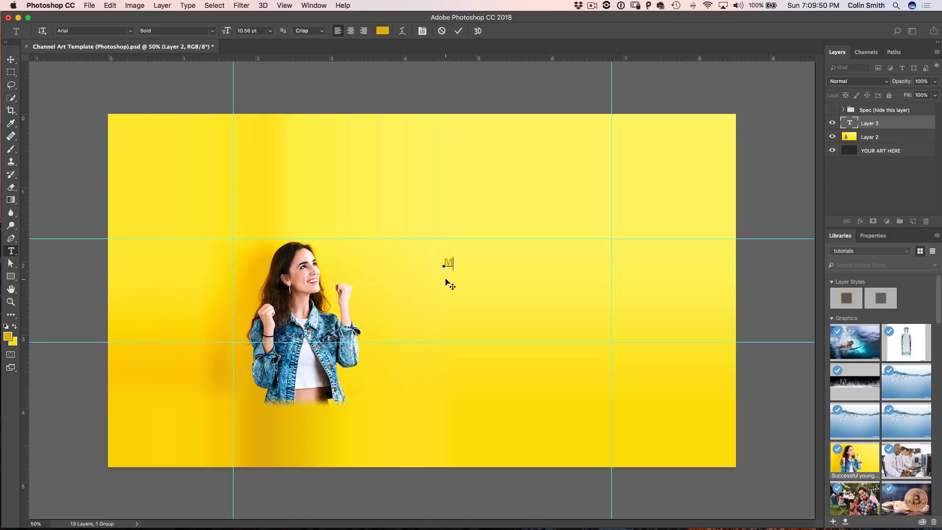
type("y Awesio9")
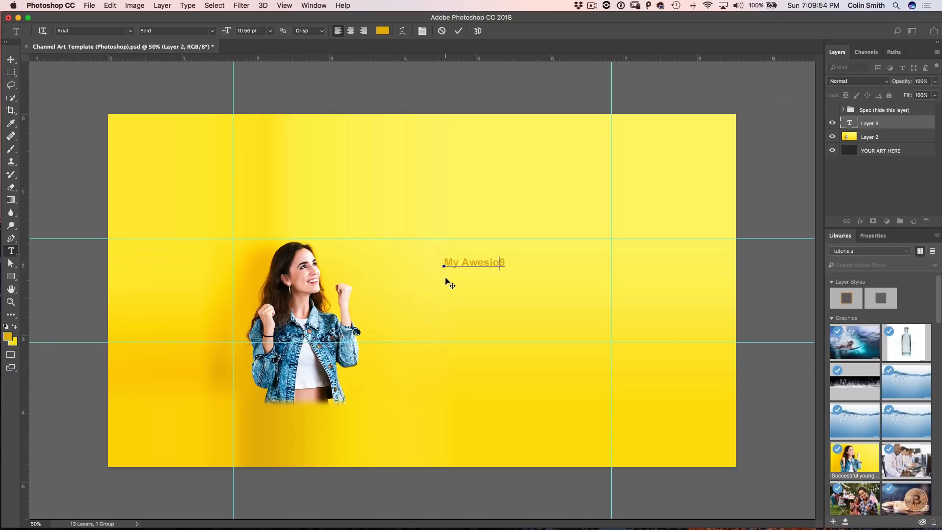
key("Backspace")
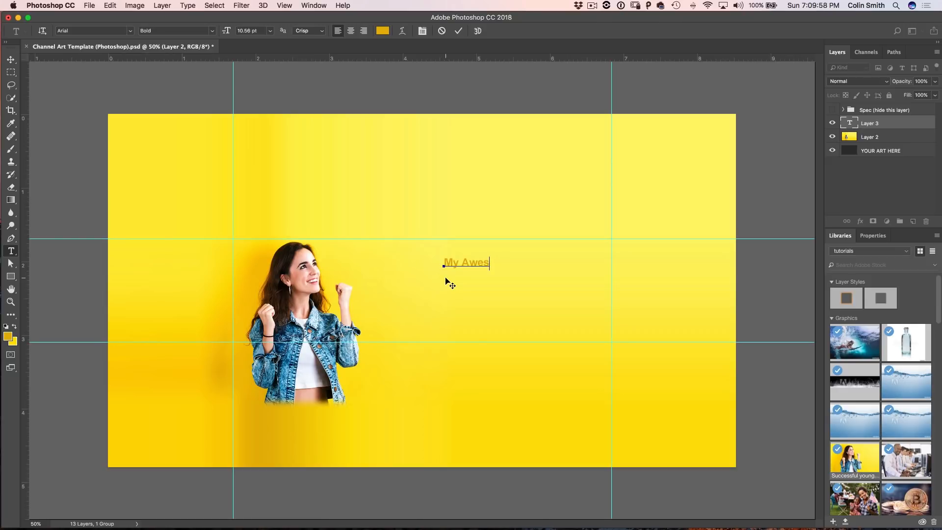
mouse_move(626, 363)
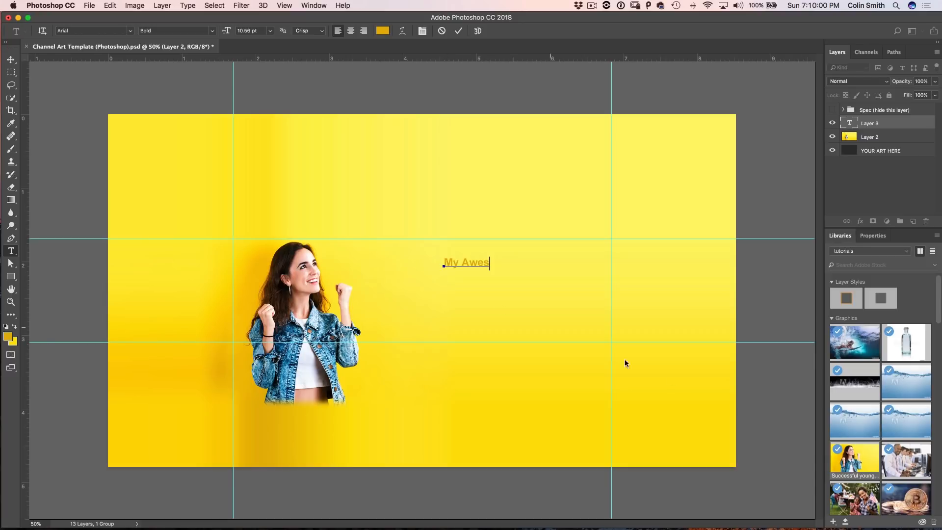
type("ome")
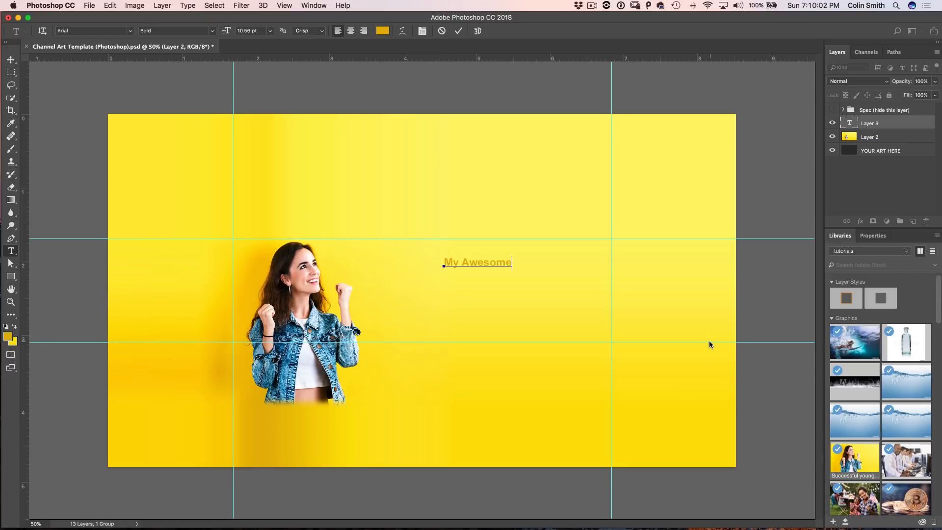
type("You")
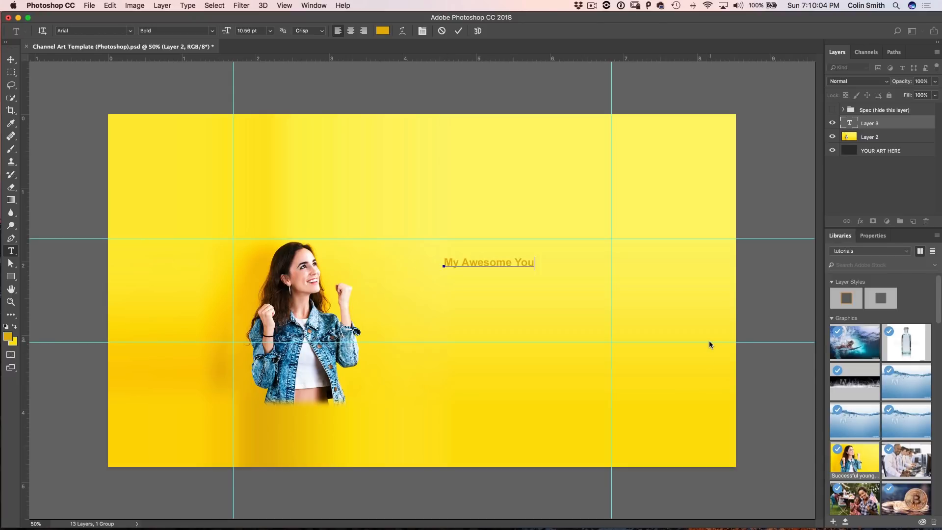
type("tube Ch")
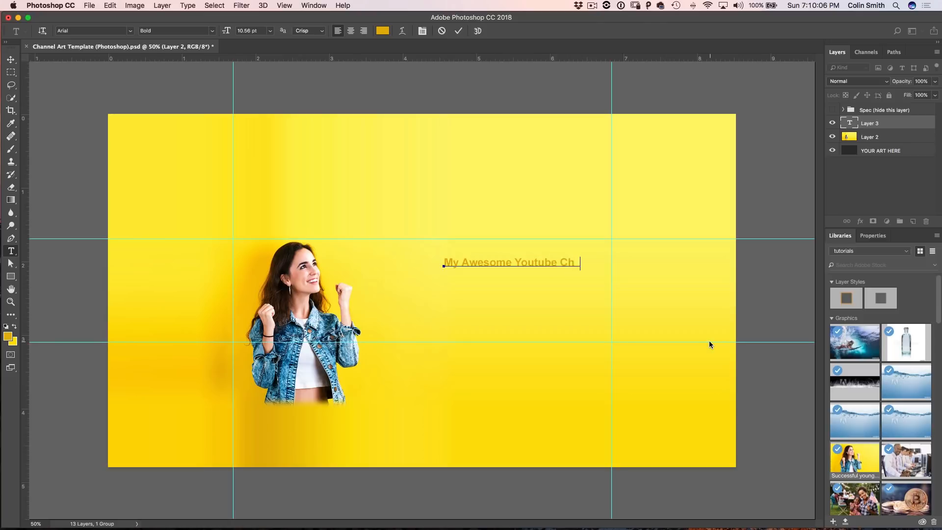
type("annel")
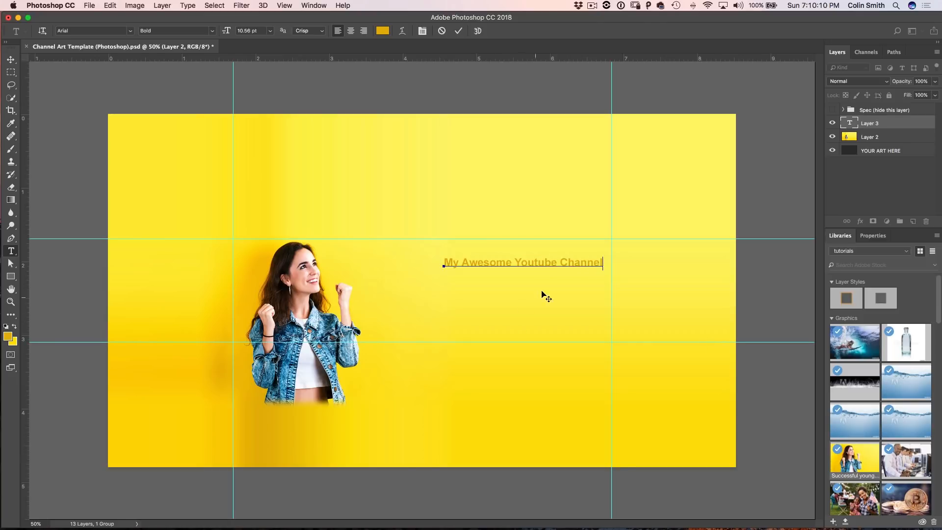
Correct the word YouTube and enlarge the title with Free Transform.
double_click(531, 262)
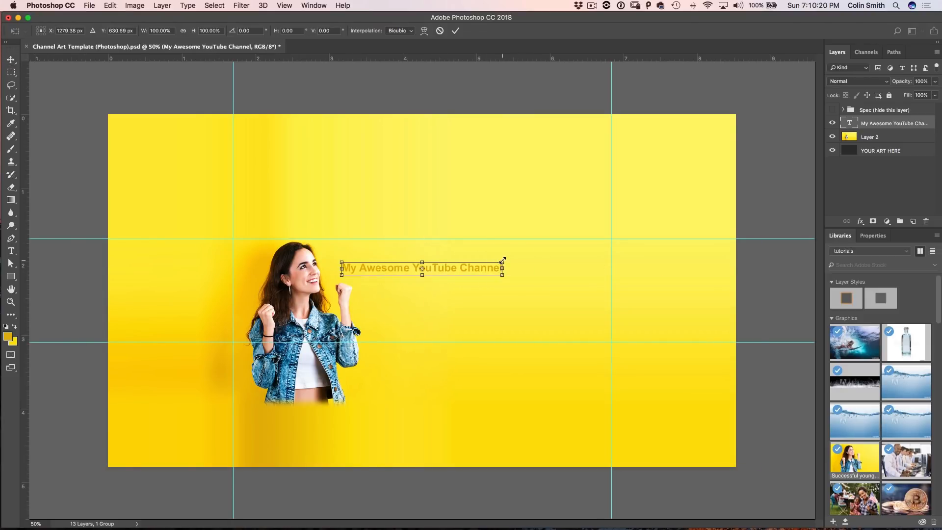
left_click_drag(503, 259, 583, 274)
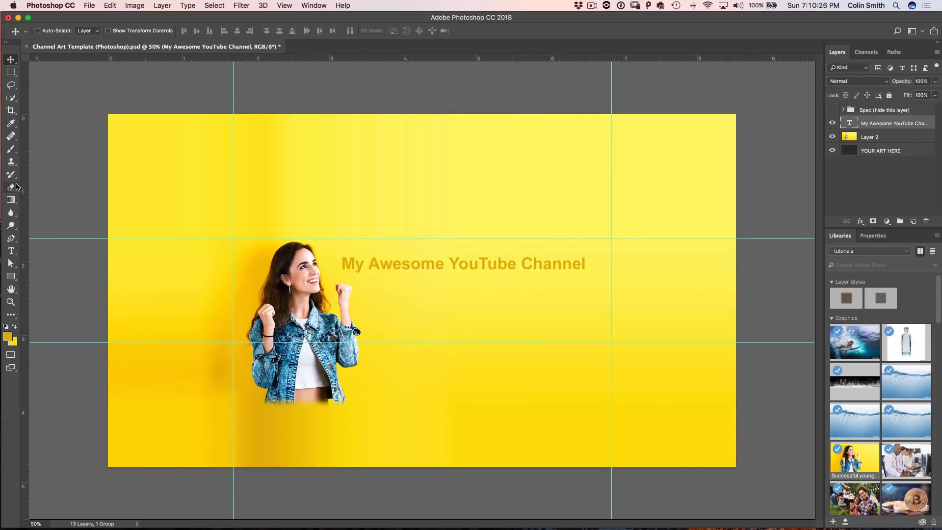
Recolour the channel title a bright violet-blue via the text colour picker.
left_click(11, 250)
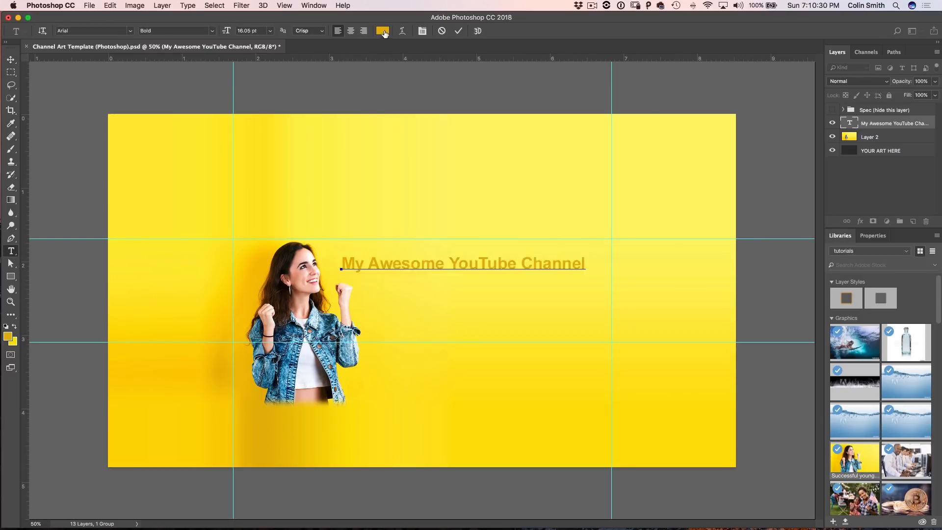
left_click(382, 30)
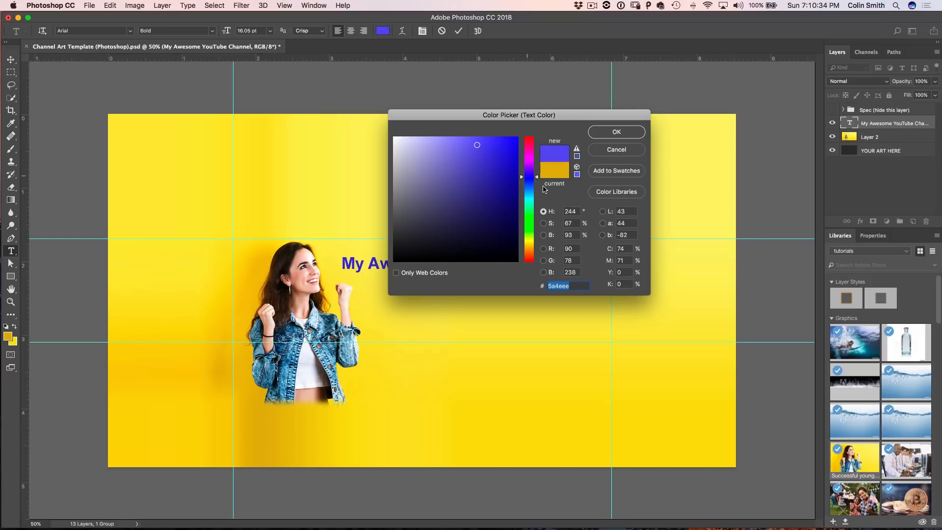
left_click(480, 153)
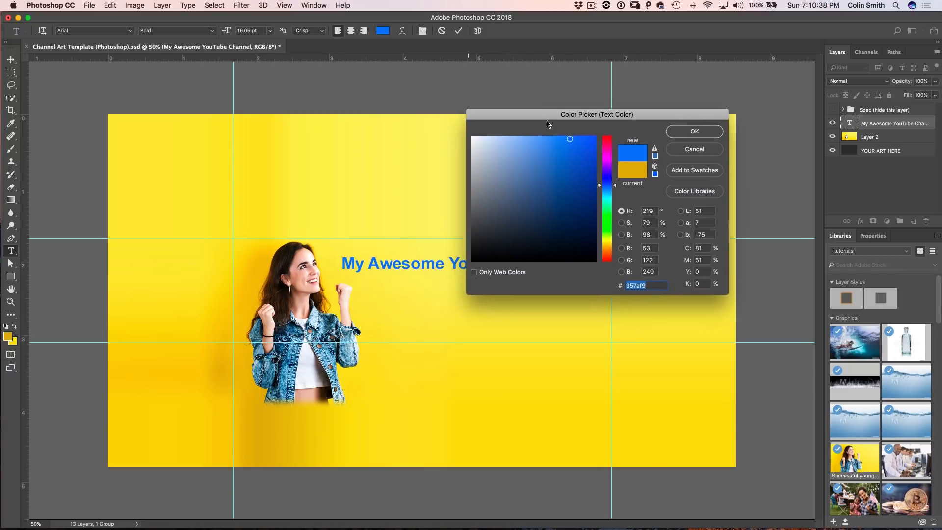
left_click_drag(595, 113, 667, 148)
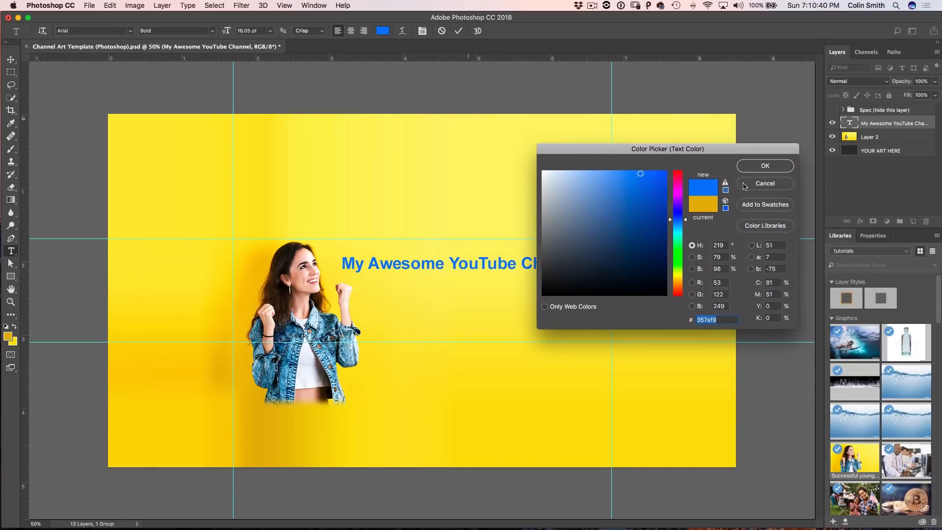
left_click(764, 183)
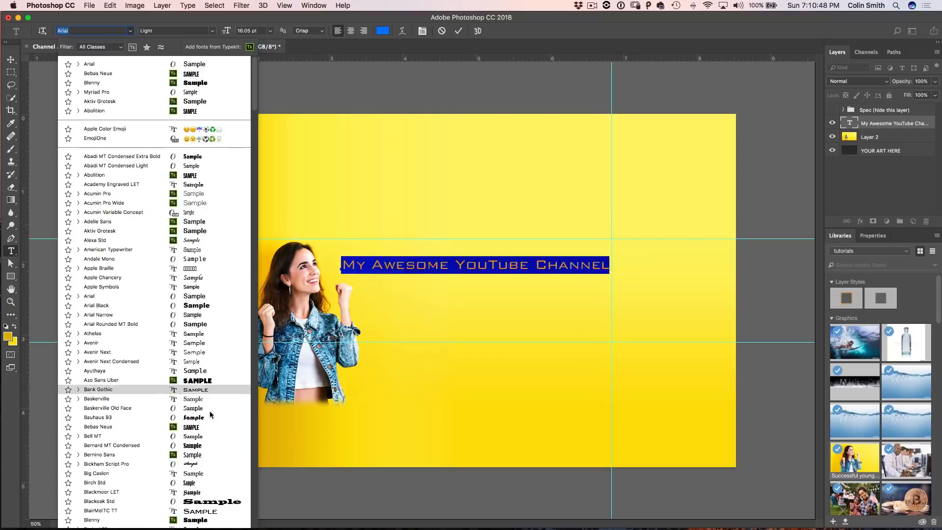
Preview several condensed and decorative typefaces on the title from the Character panel.
left_click(97, 72)
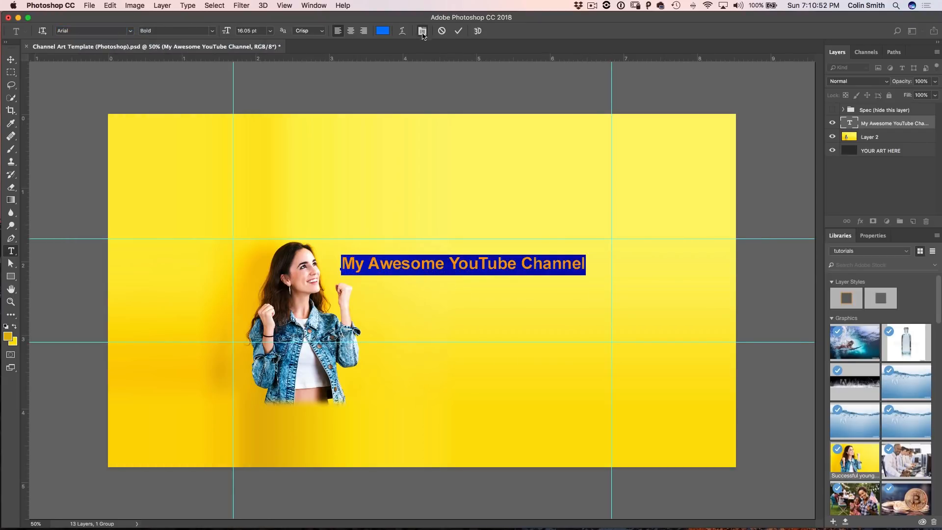
left_click(421, 30)
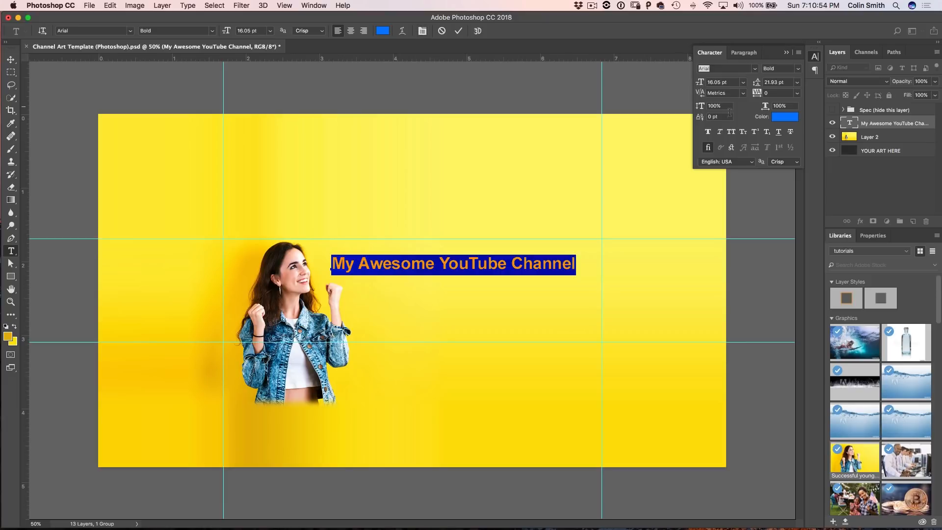
left_click(754, 68)
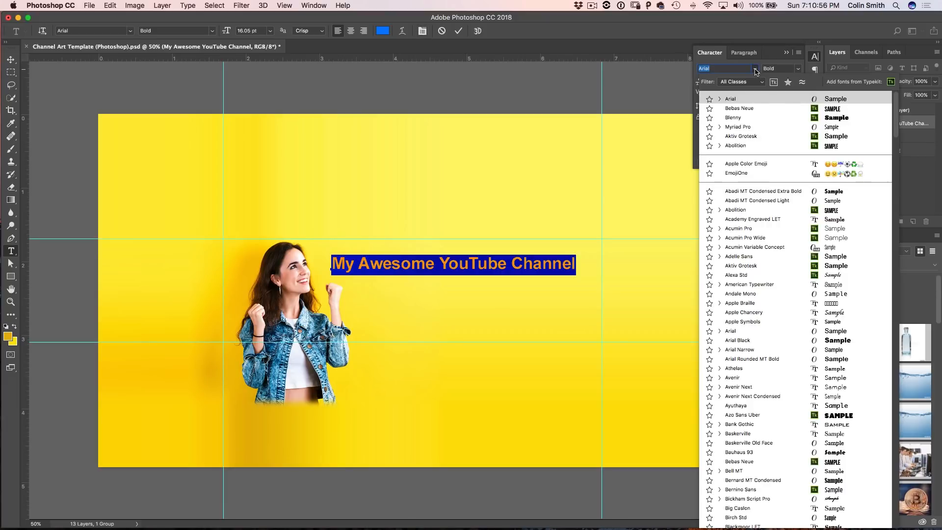
left_click(734, 471)
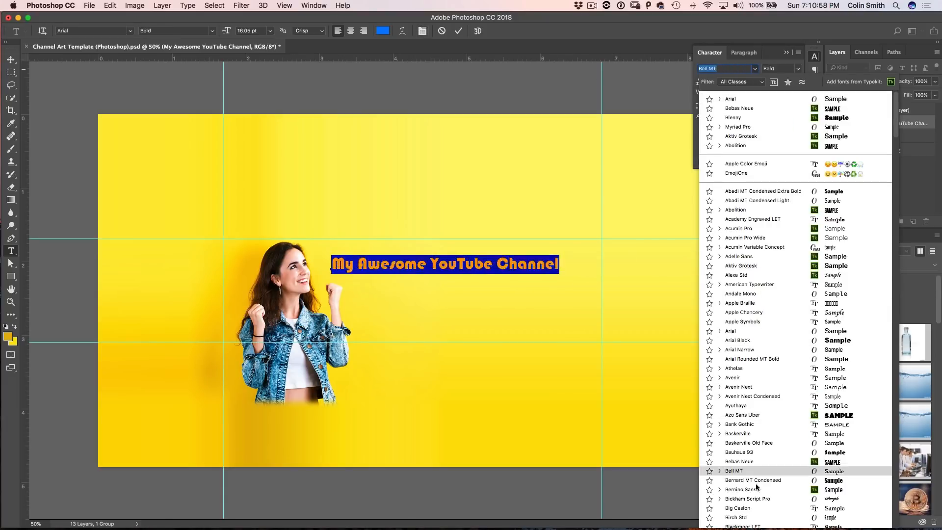
left_click(740, 135)
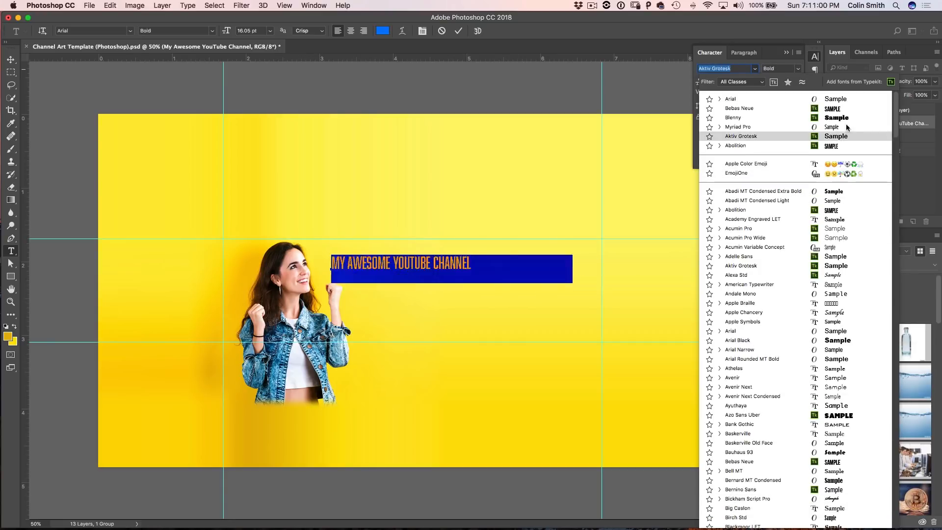
left_click(733, 117)
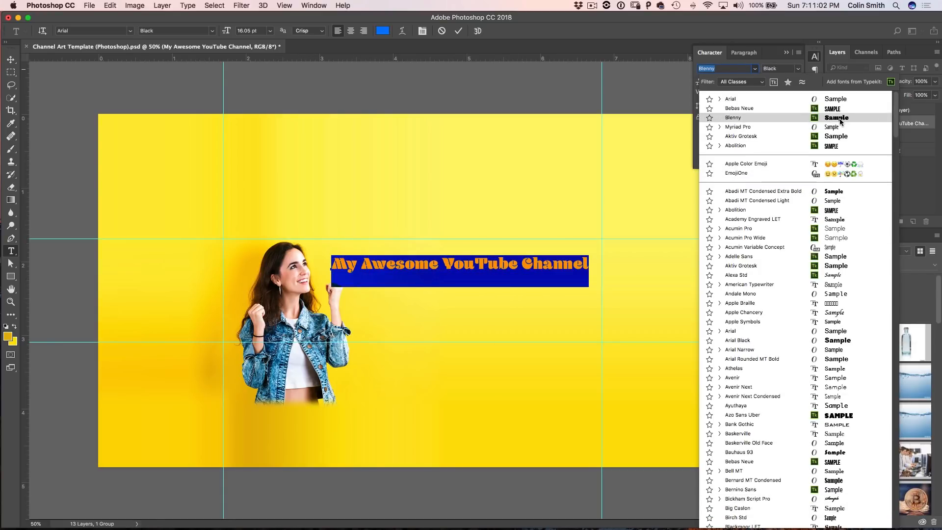
Settle on Bebas Neue for the title and scale it up slightly.
left_click(735, 146)
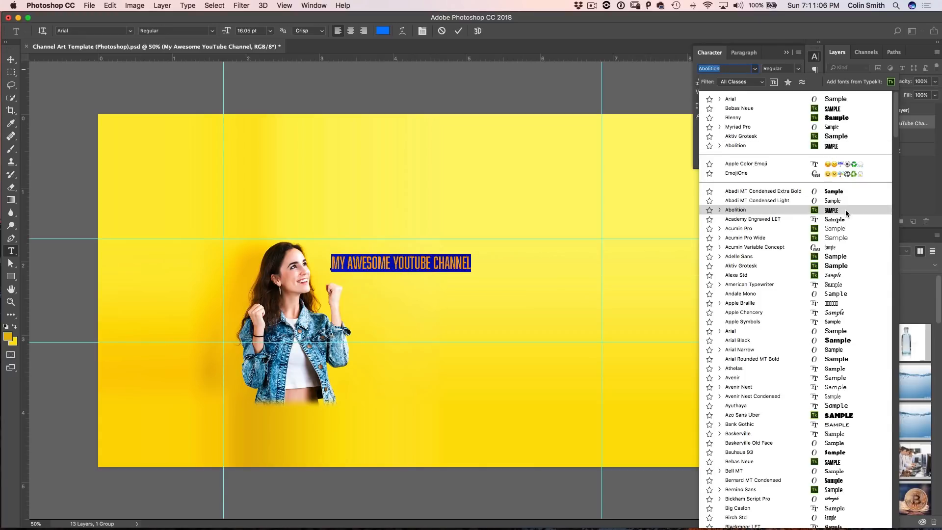
left_click(736, 432)
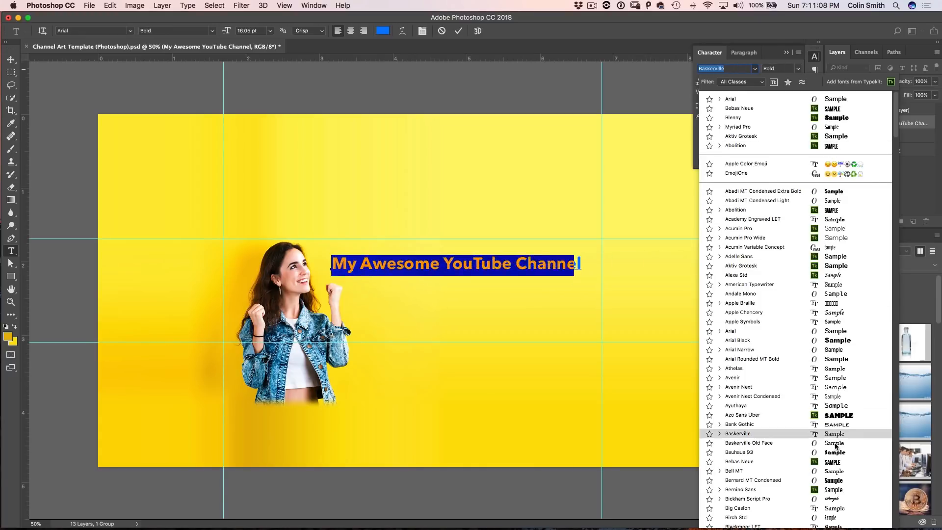
left_click(737, 451)
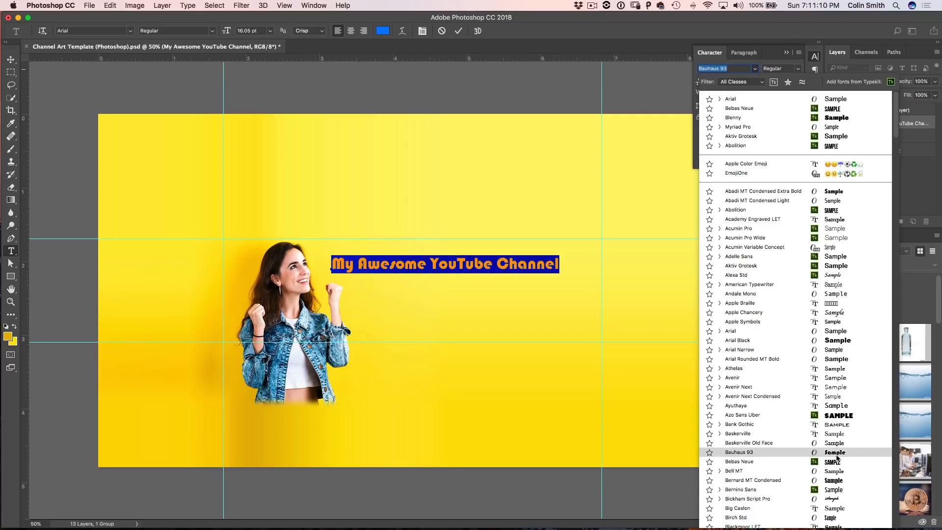
left_click(739, 461)
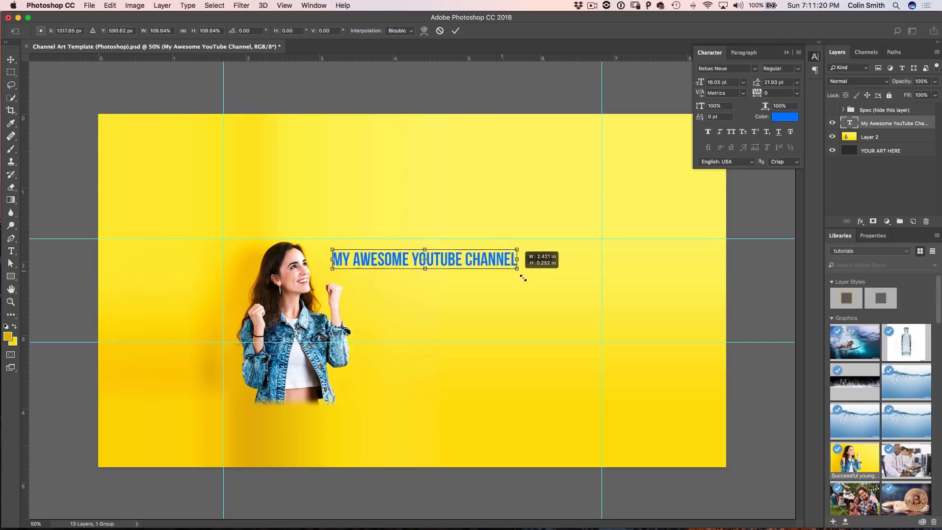
left_click_drag(517, 266, 572, 274)
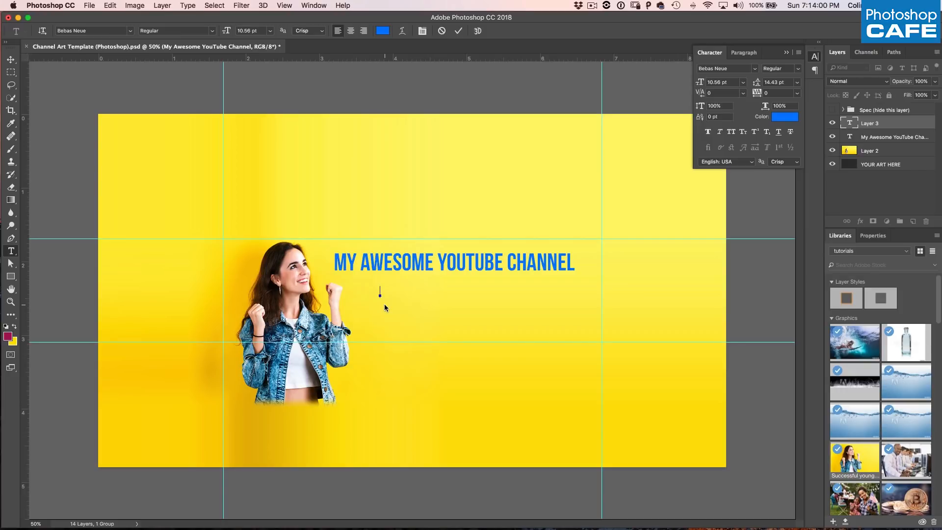
Write the subtitle 'New Episodes each Mon + Fri' beneath the title and select it.
type("NEW")
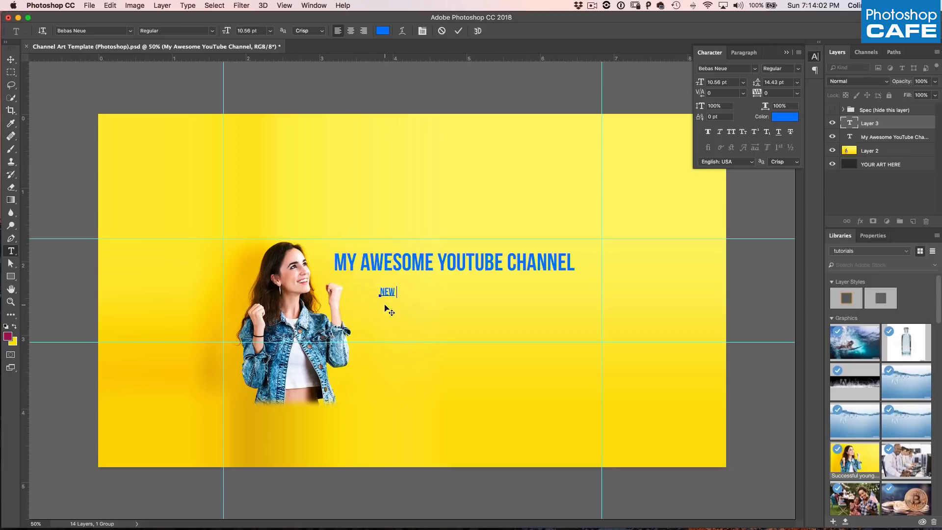
type("EPISODES EACH MON + FRI")
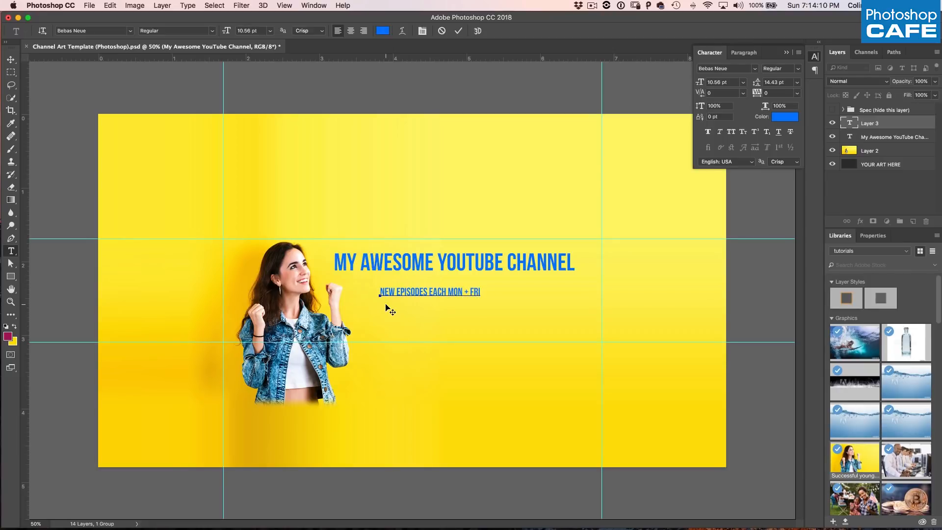
mouse_move(345, 277)
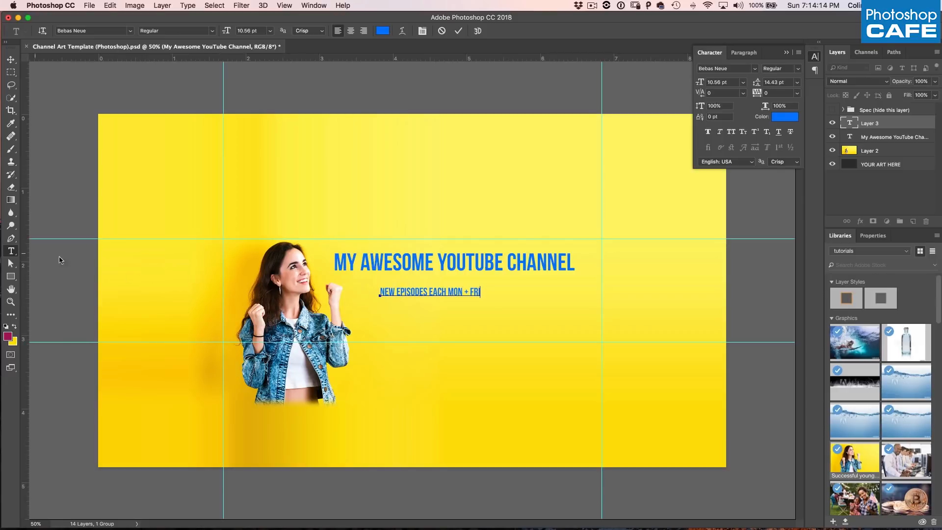
double_click(411, 291)
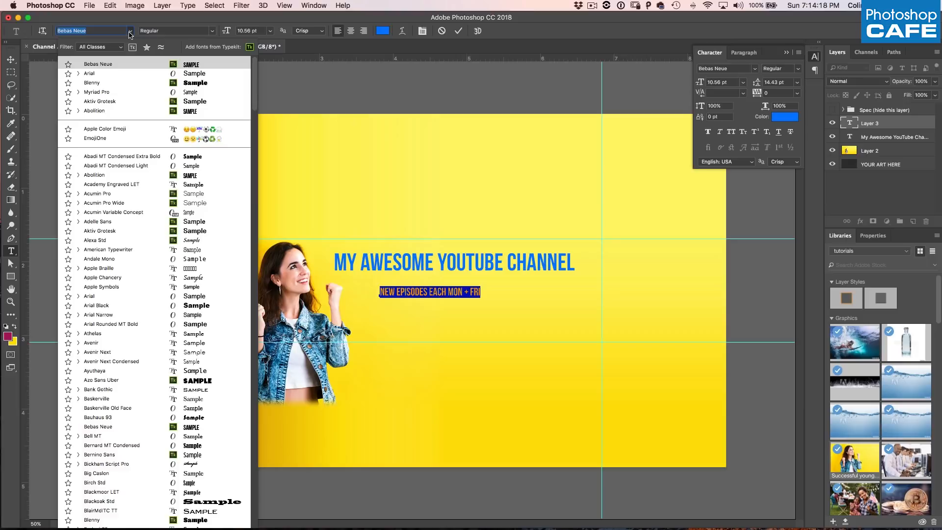
Set the subtitle in the SignPainter HouseScript typeface after trying two others.
left_click(116, 166)
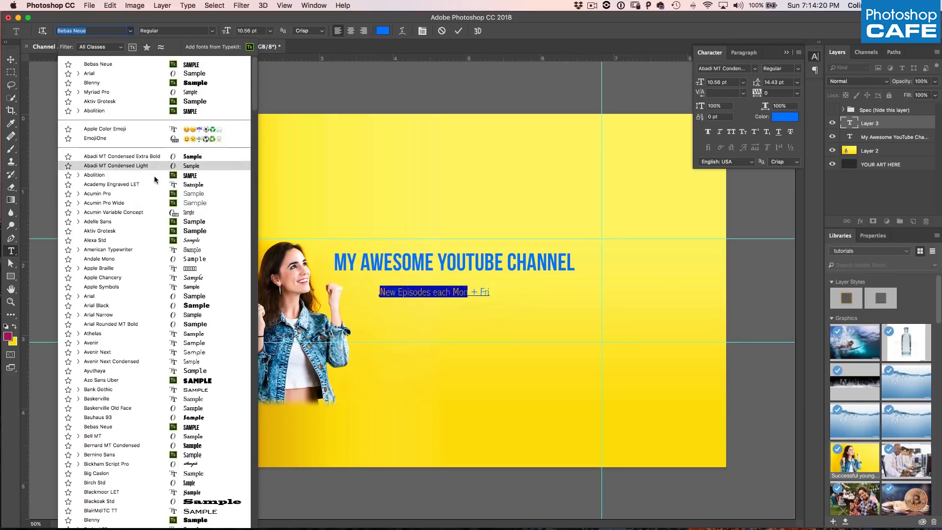
left_click(94, 240)
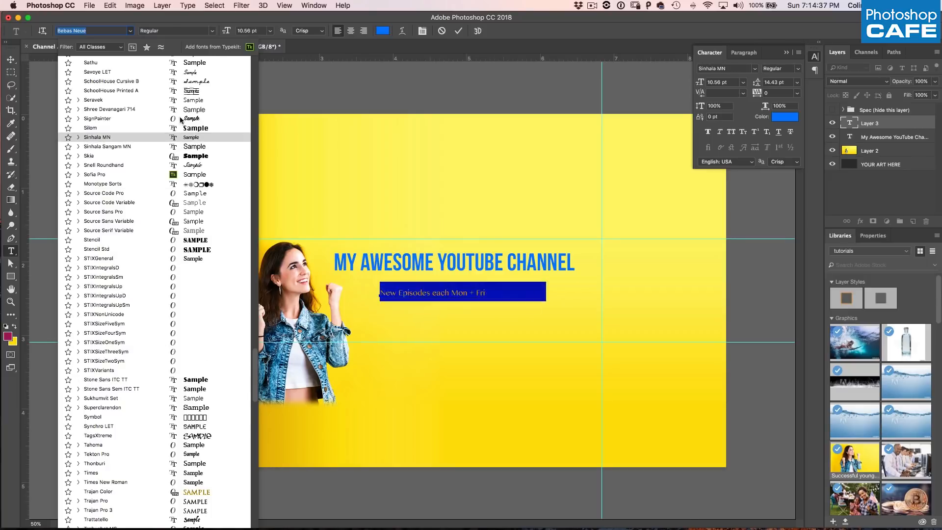
left_click(97, 119)
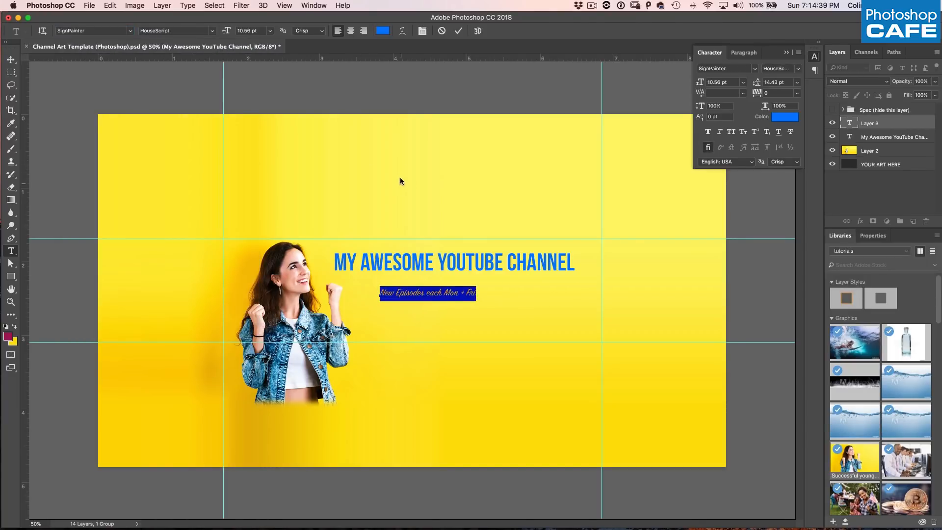
Recolour the script subtitle from blue to a deep crimson.
left_click(784, 116)
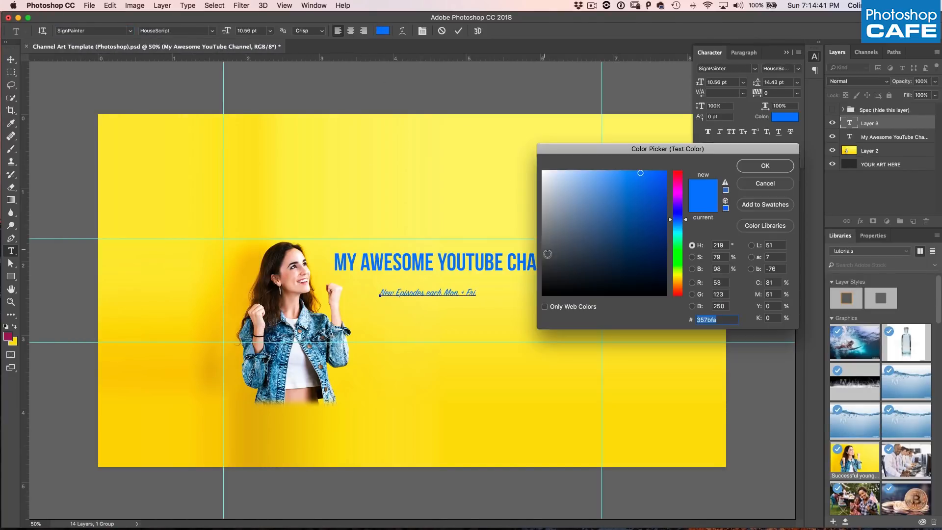
mouse_move(509, 286)
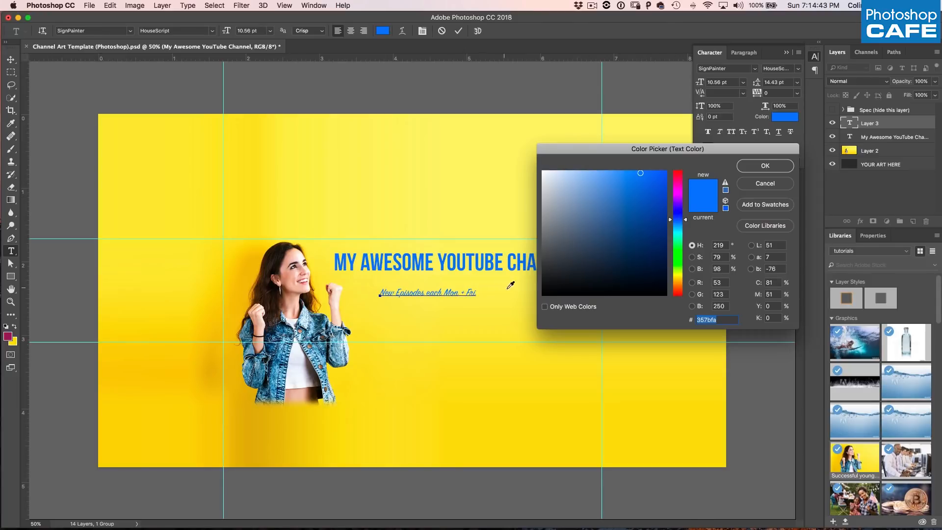
mouse_move(690, 216)
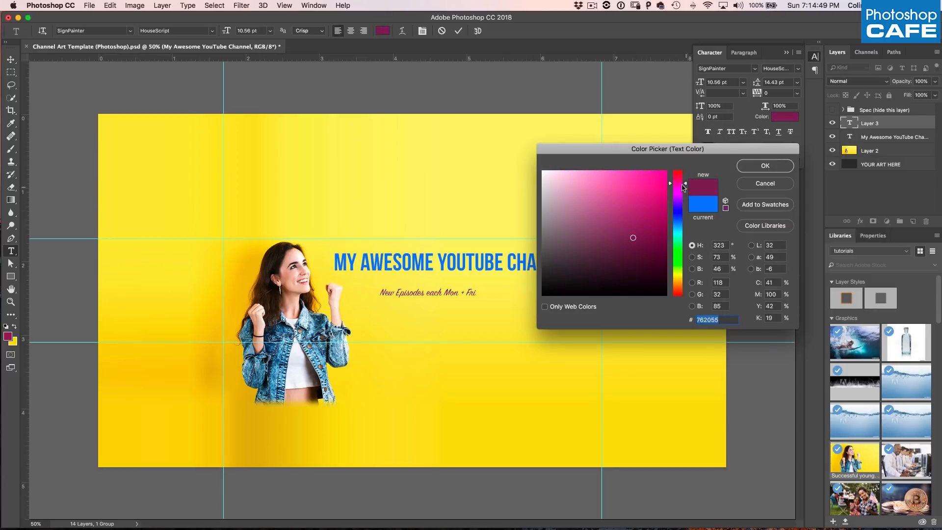
left_click(644, 230)
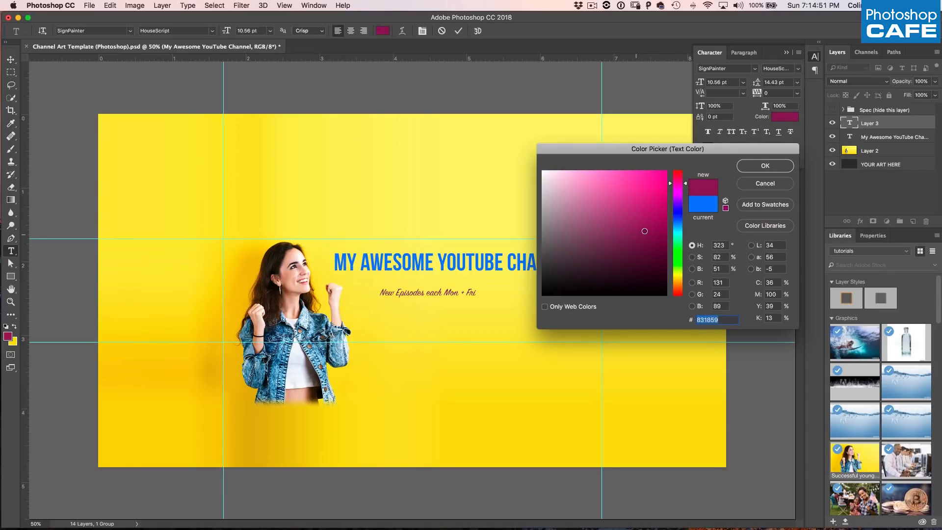
left_click(764, 166)
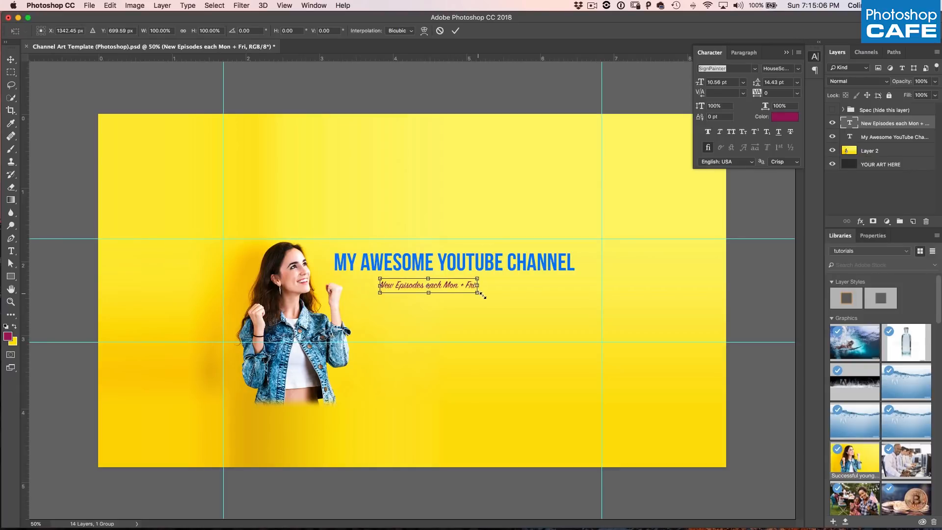
Scale the crimson subtitle to roughly double size beneath the title.
left_click_drag(483, 295, 571, 315)
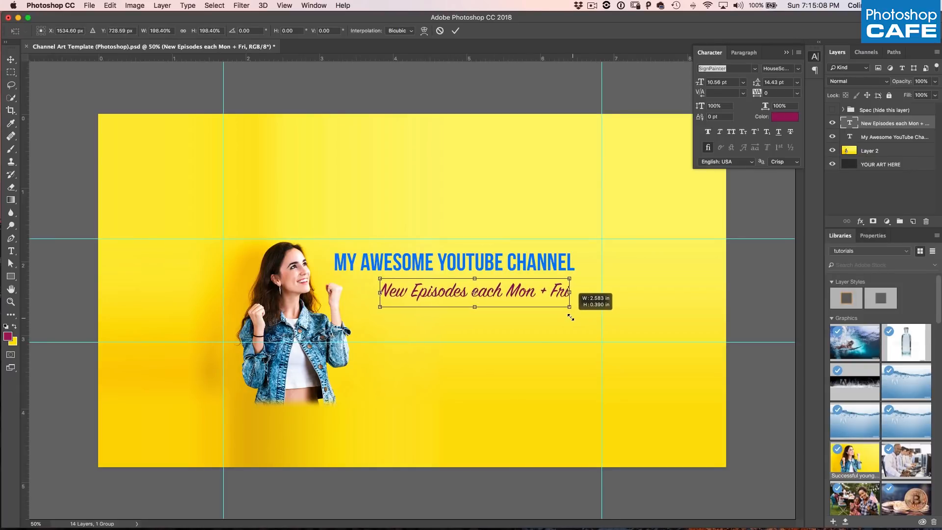
left_click_drag(569, 317, 561, 304)
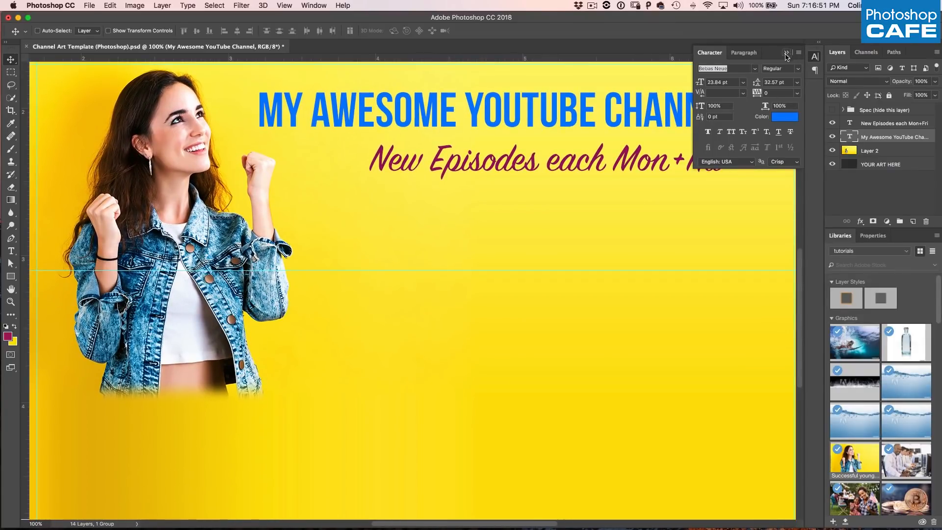
Collapse the Character panel so both text lines show uncovered.
left_click(785, 53)
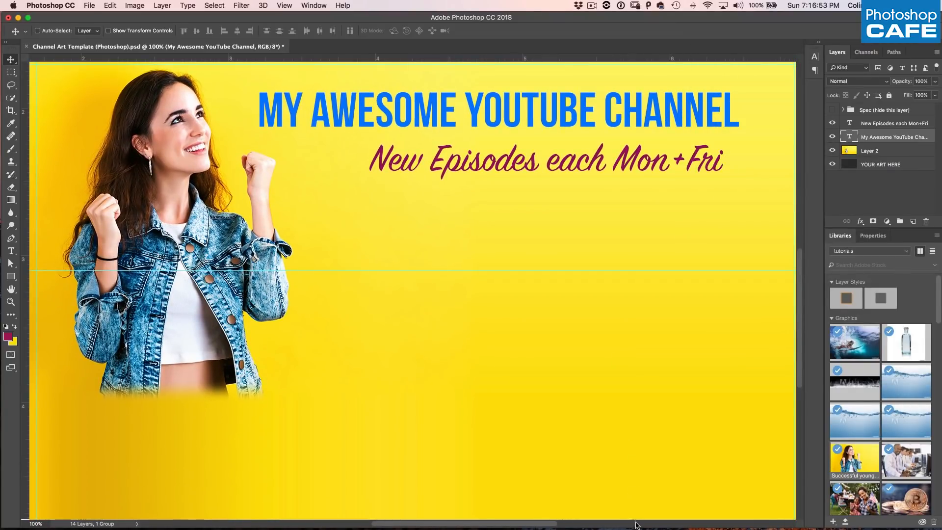